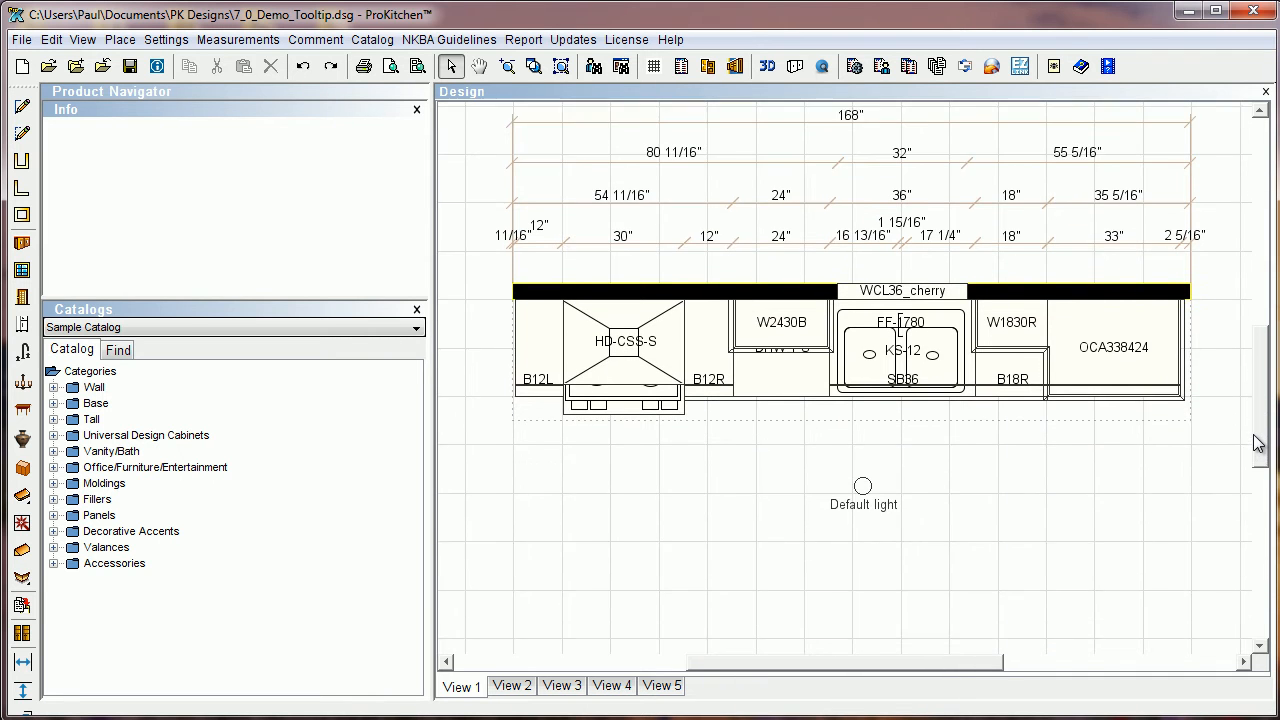
- Add one molding back along the W2430B wall cabinet via the Molding toolbar's Add One Molding option
scroll(down, 3)
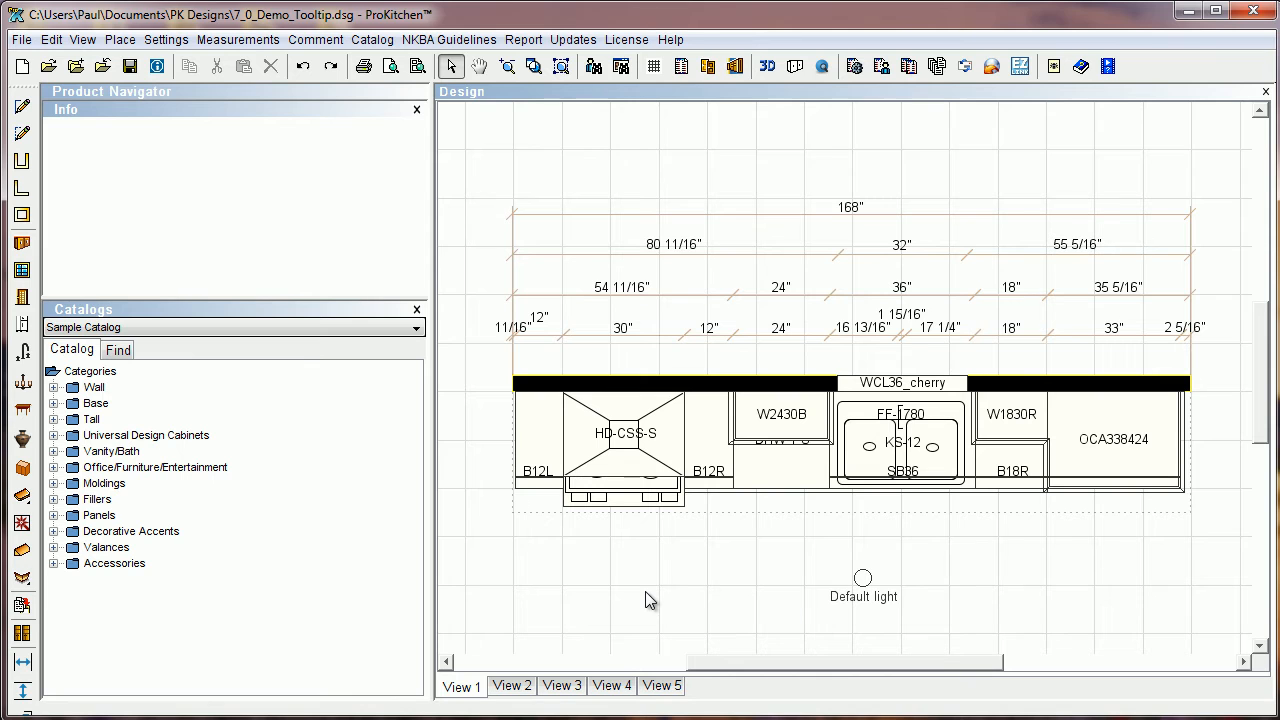
mouse_move(608, 584)
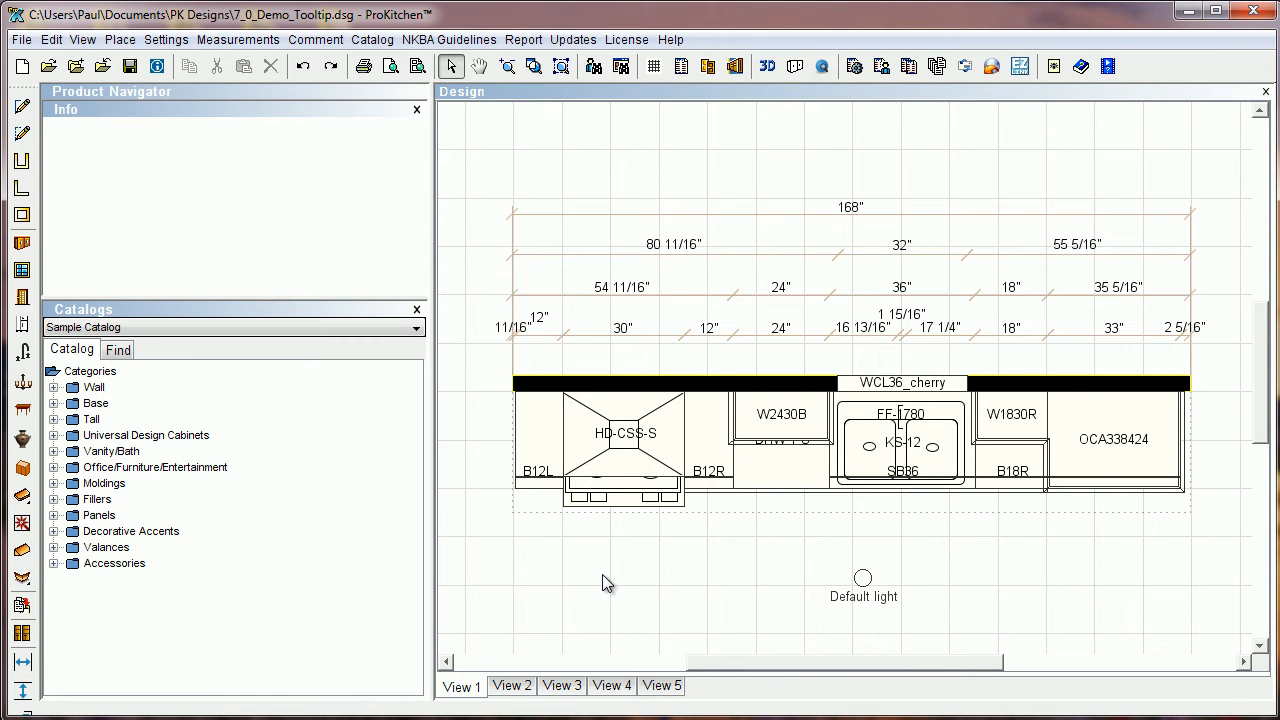
mouse_move(520, 522)
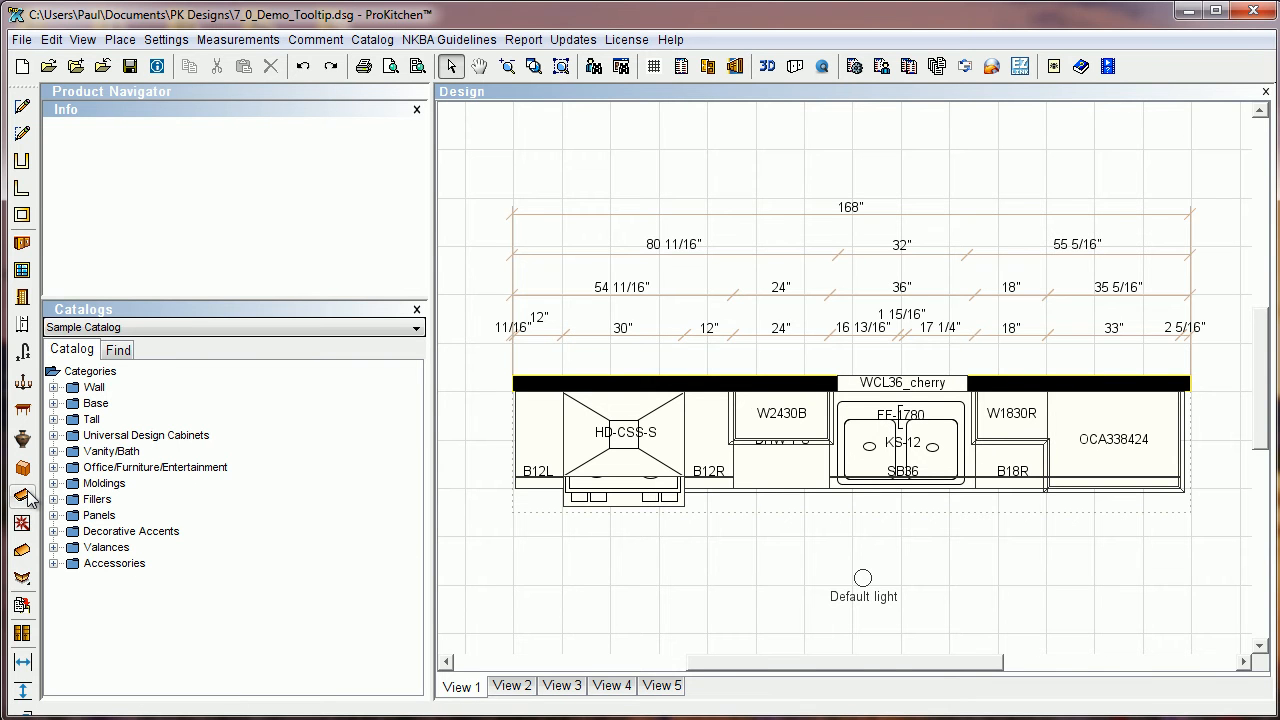
mouse_move(20, 494)
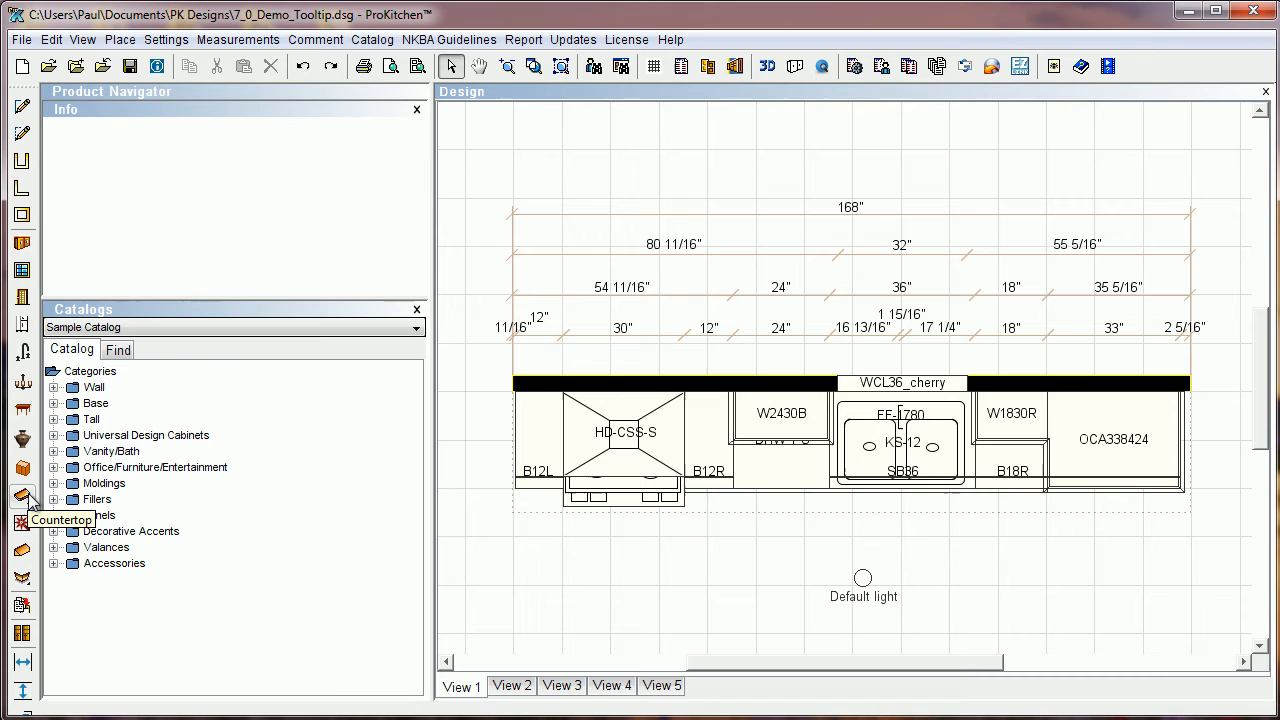
mouse_move(38, 516)
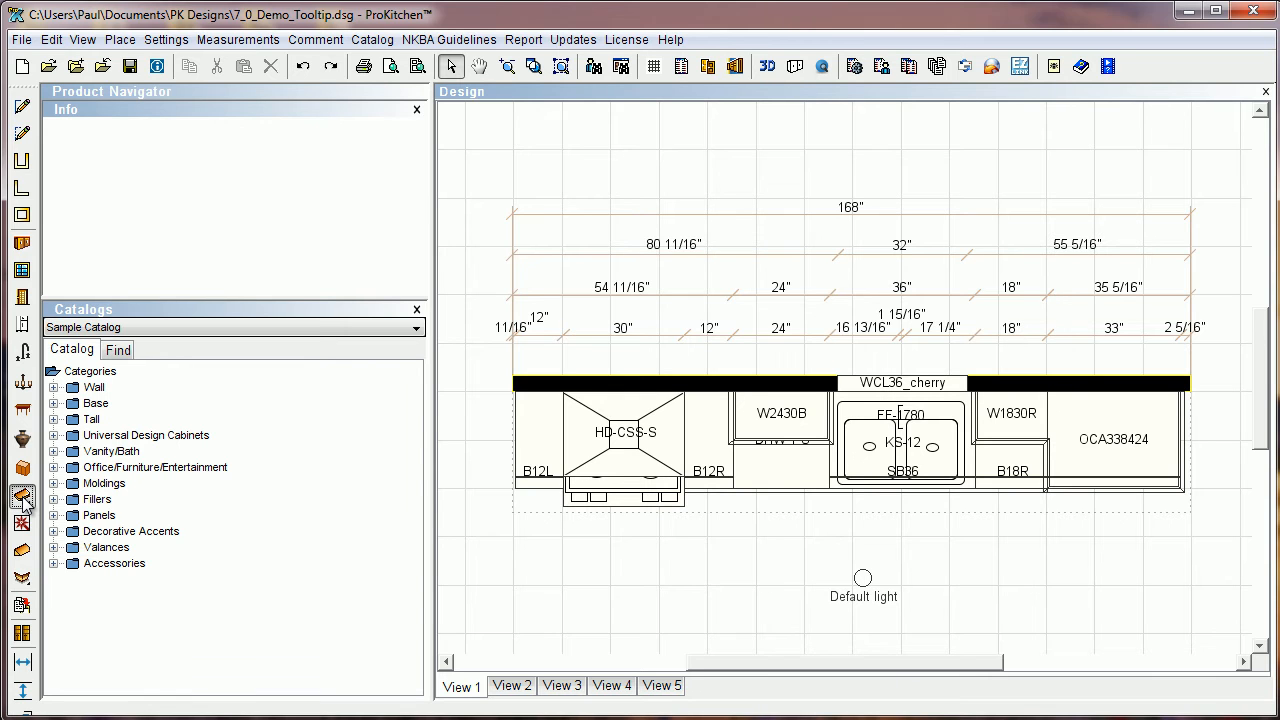
click(22, 496)
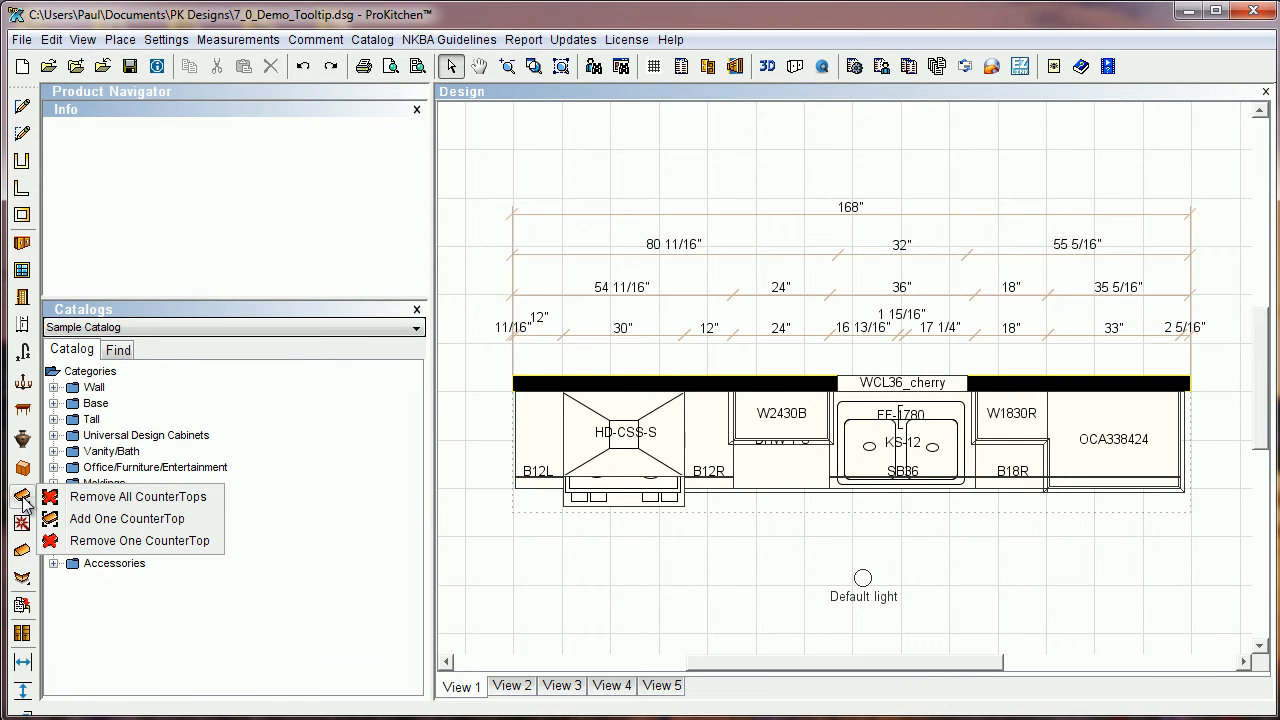
mouse_move(148, 518)
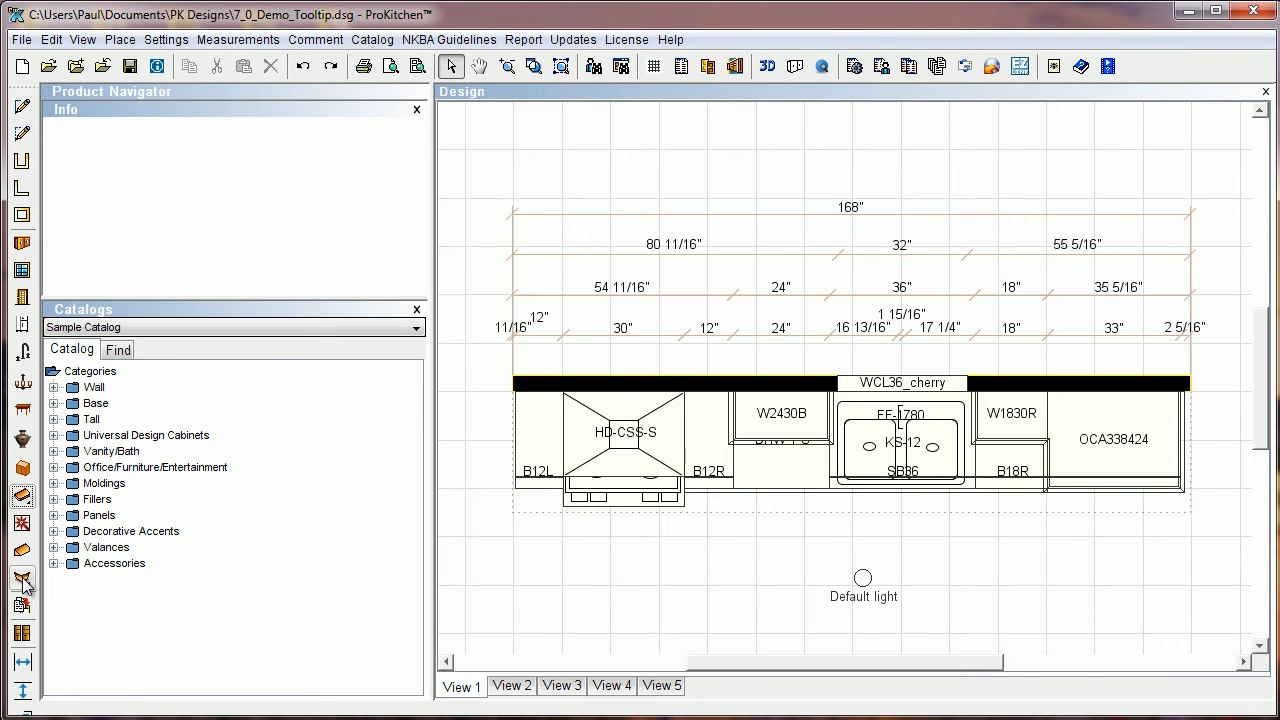
click(20, 576)
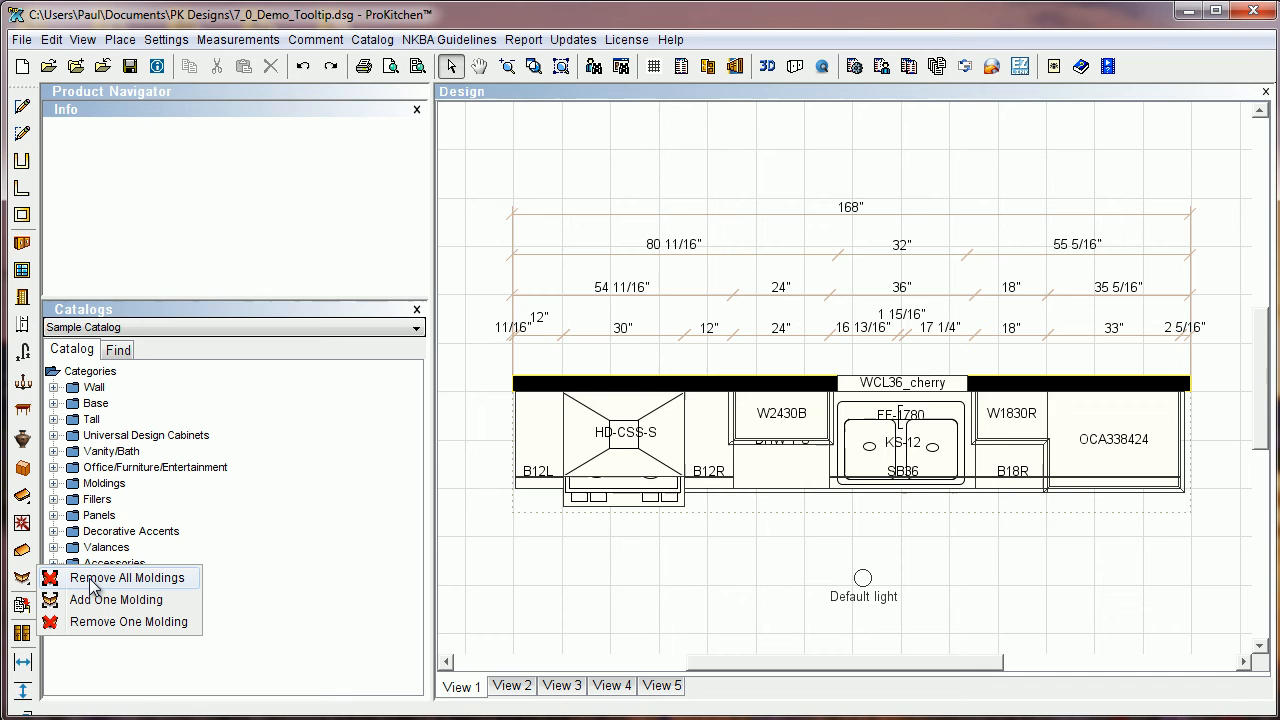
mouse_move(116, 600)
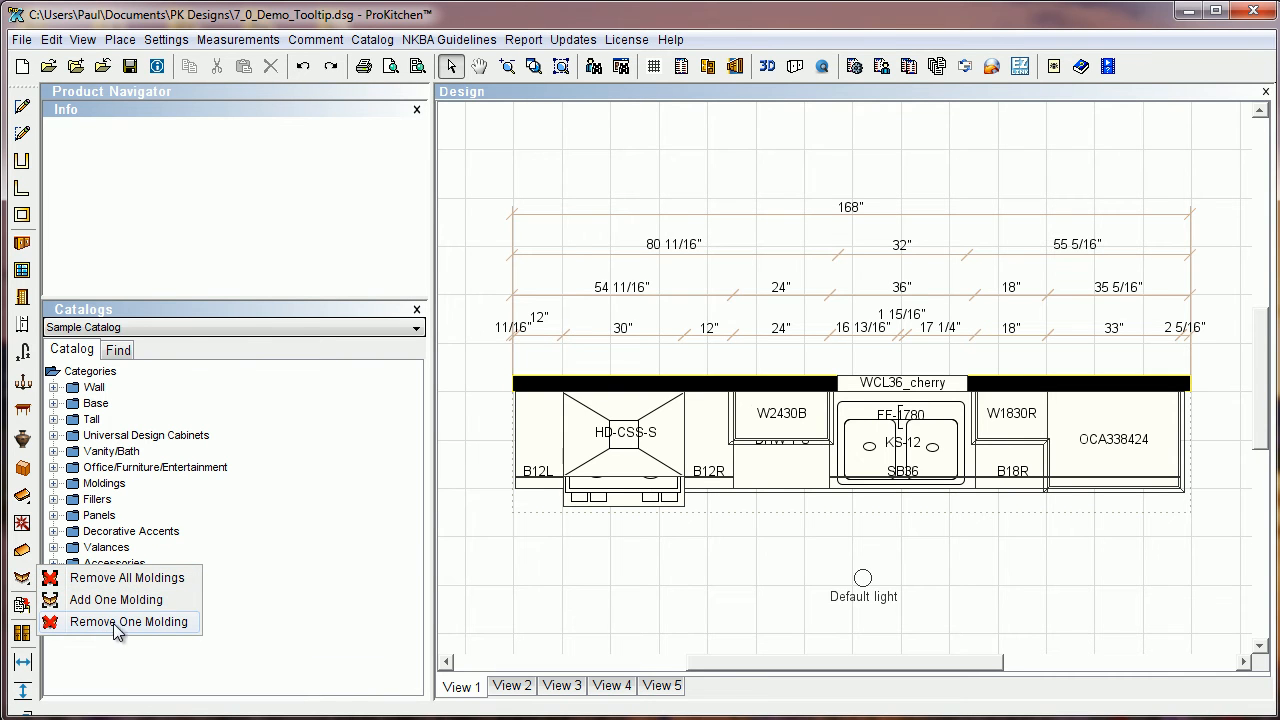
mouse_move(168, 622)
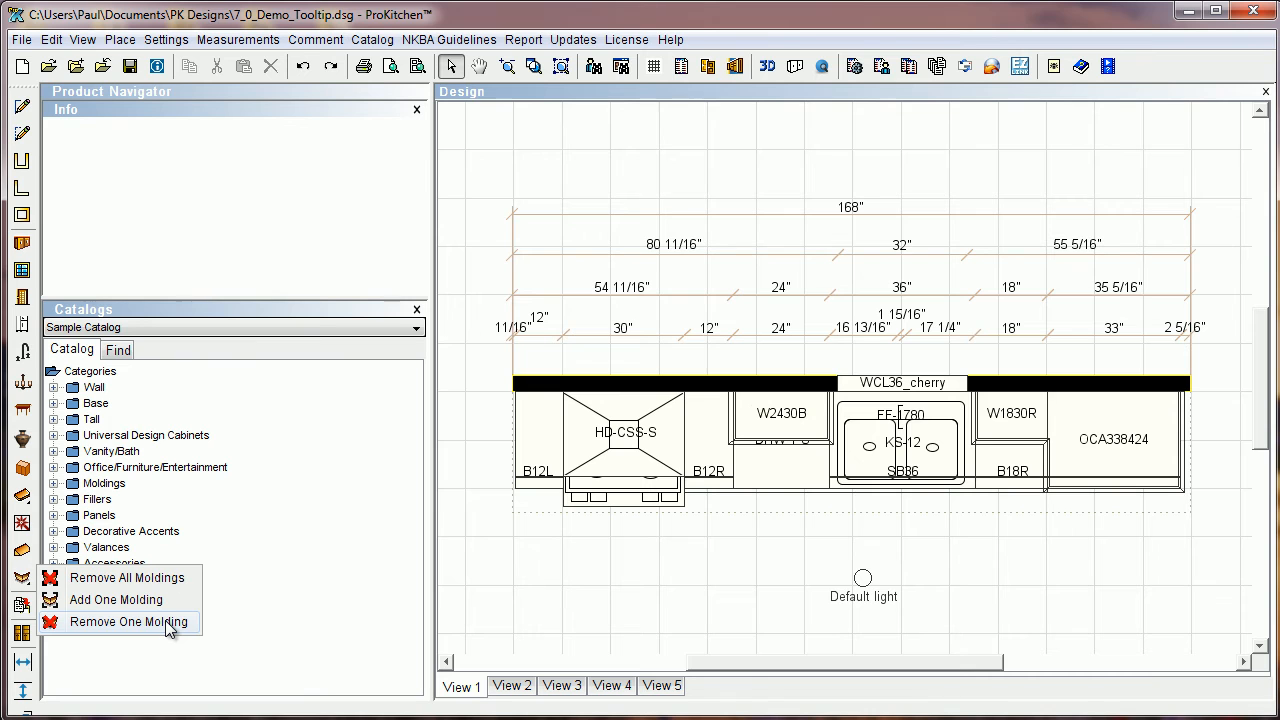
mouse_move(156, 576)
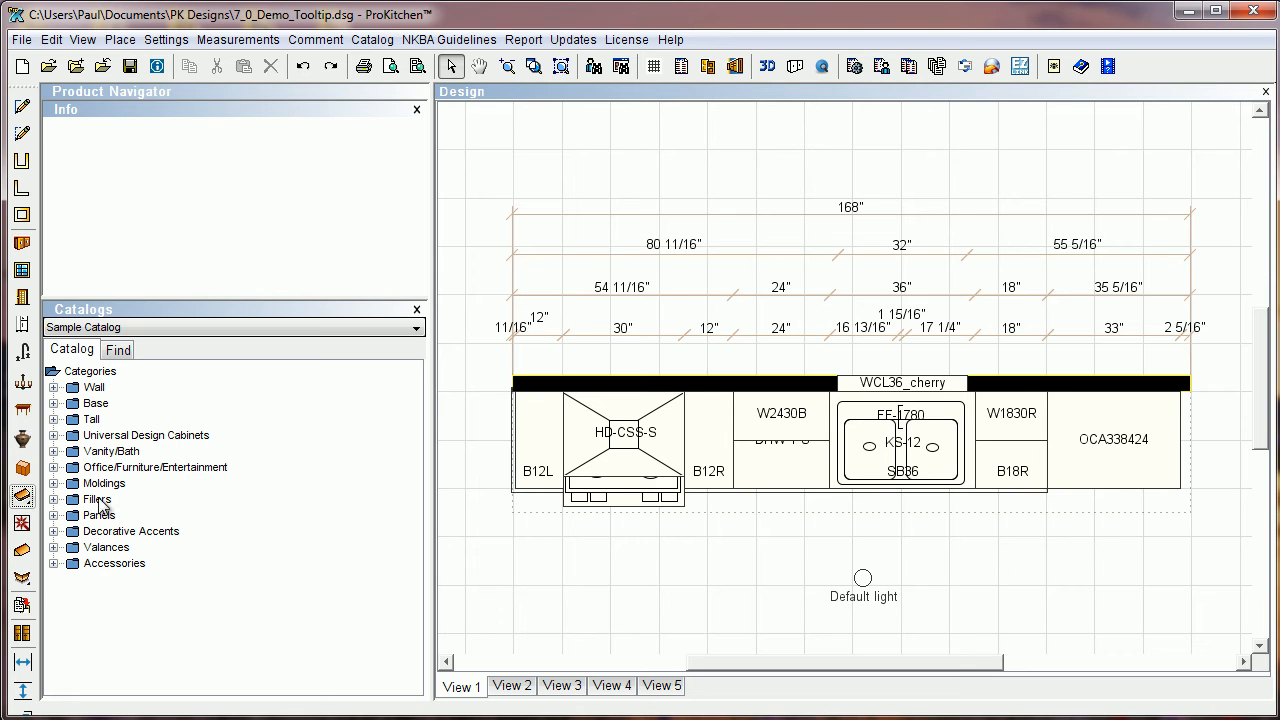
mouse_move(98, 548)
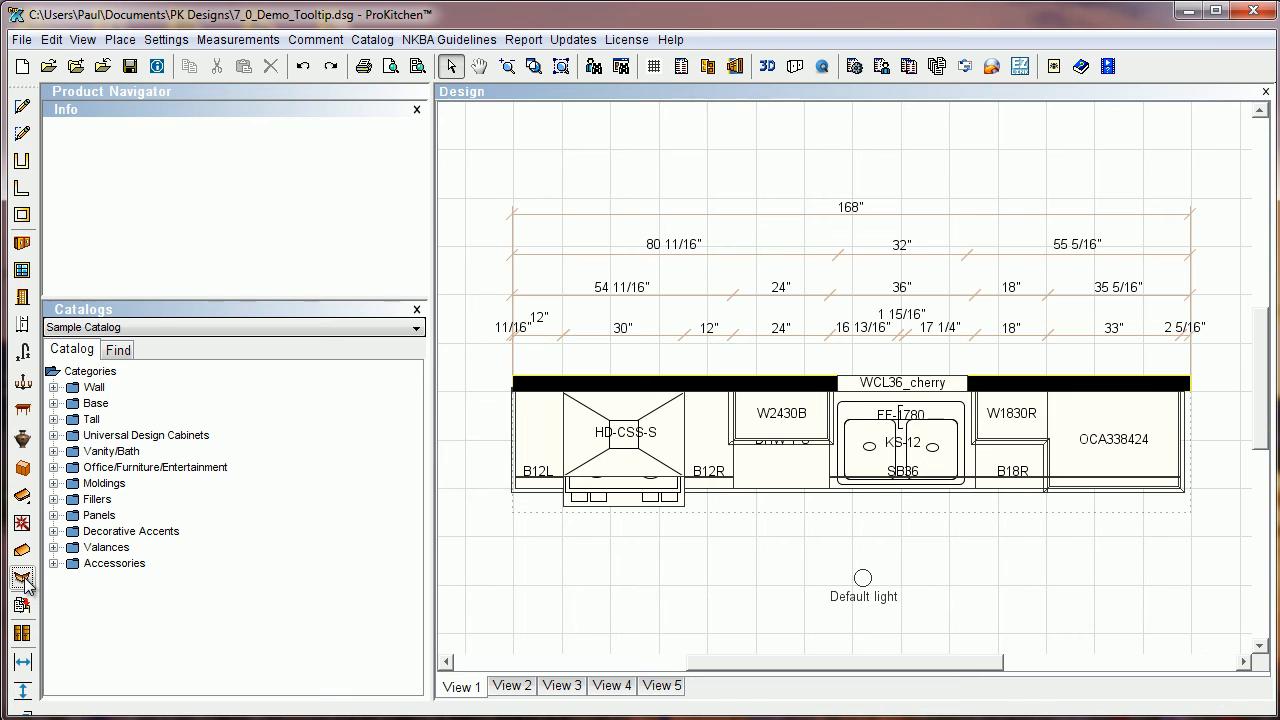
mouse_move(964, 516)
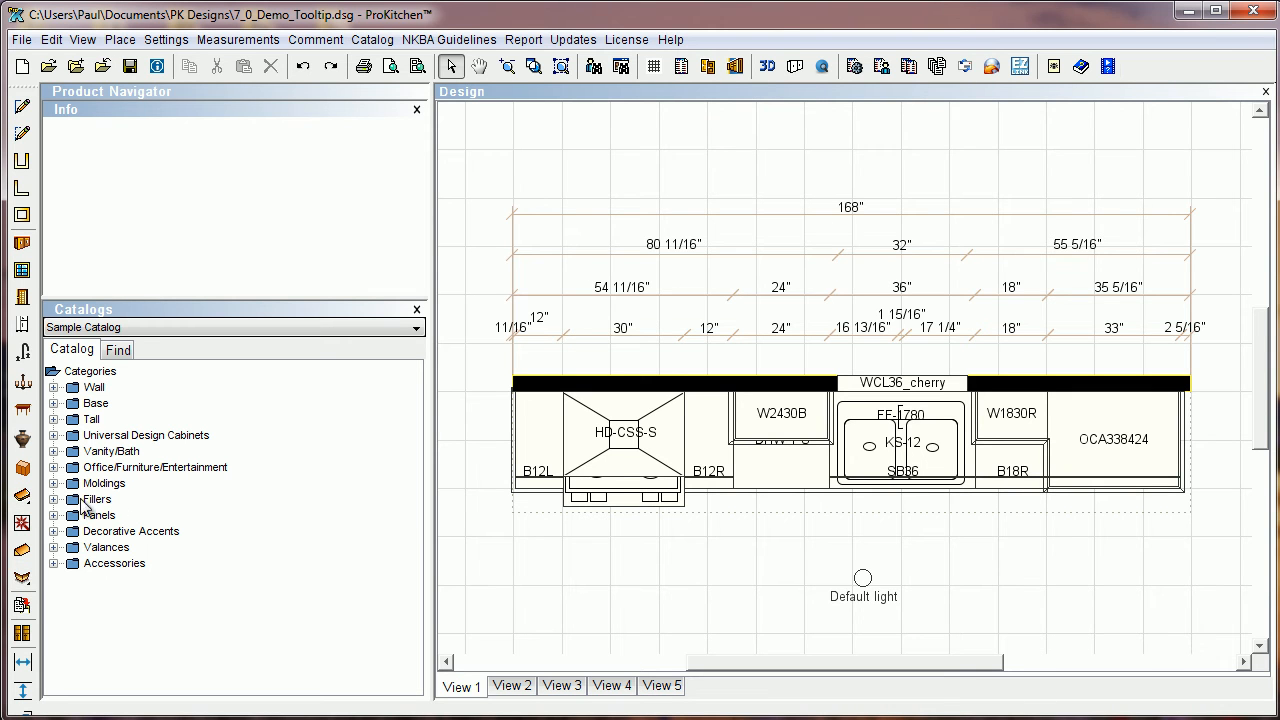
mouse_move(390, 566)
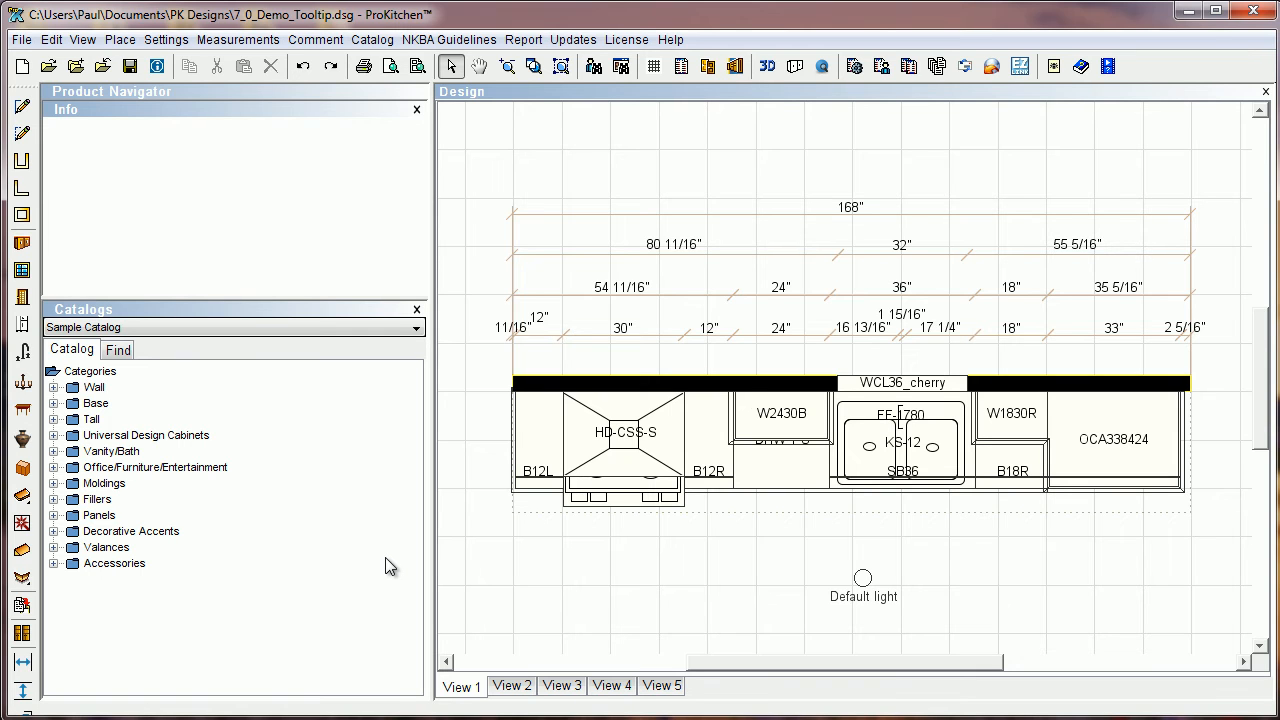
mouse_move(392, 536)
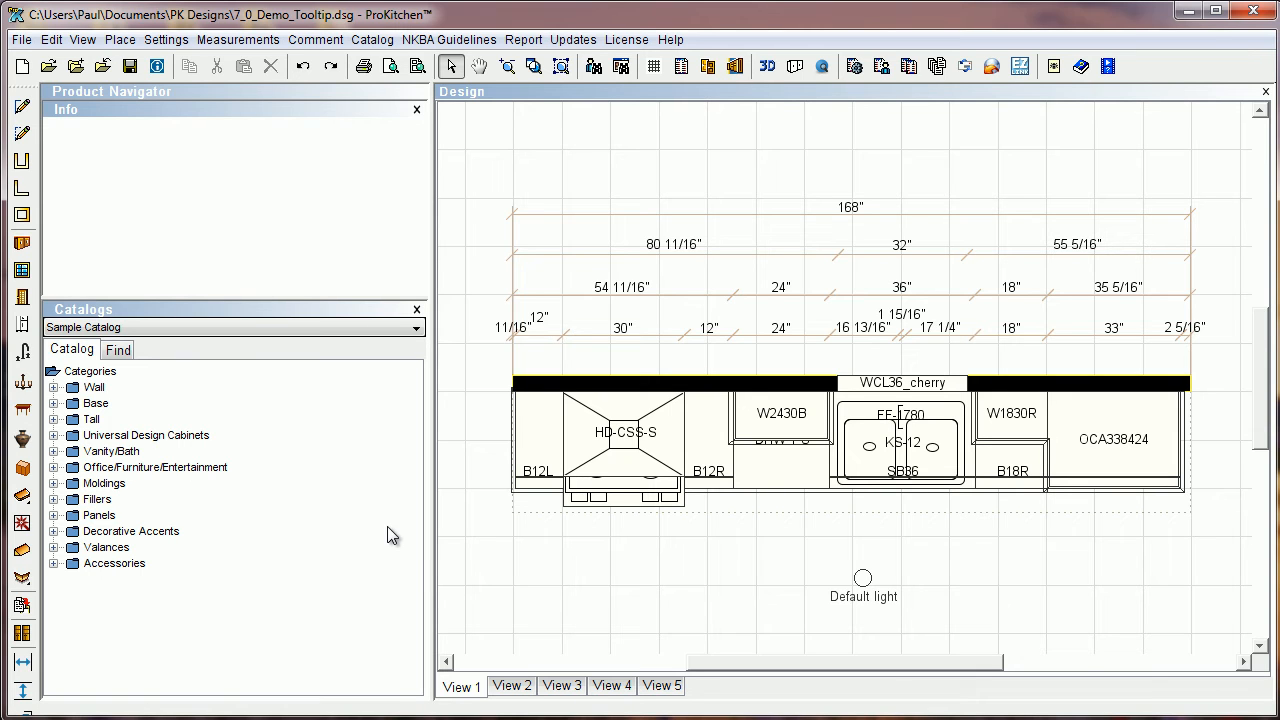
mouse_move(482, 536)
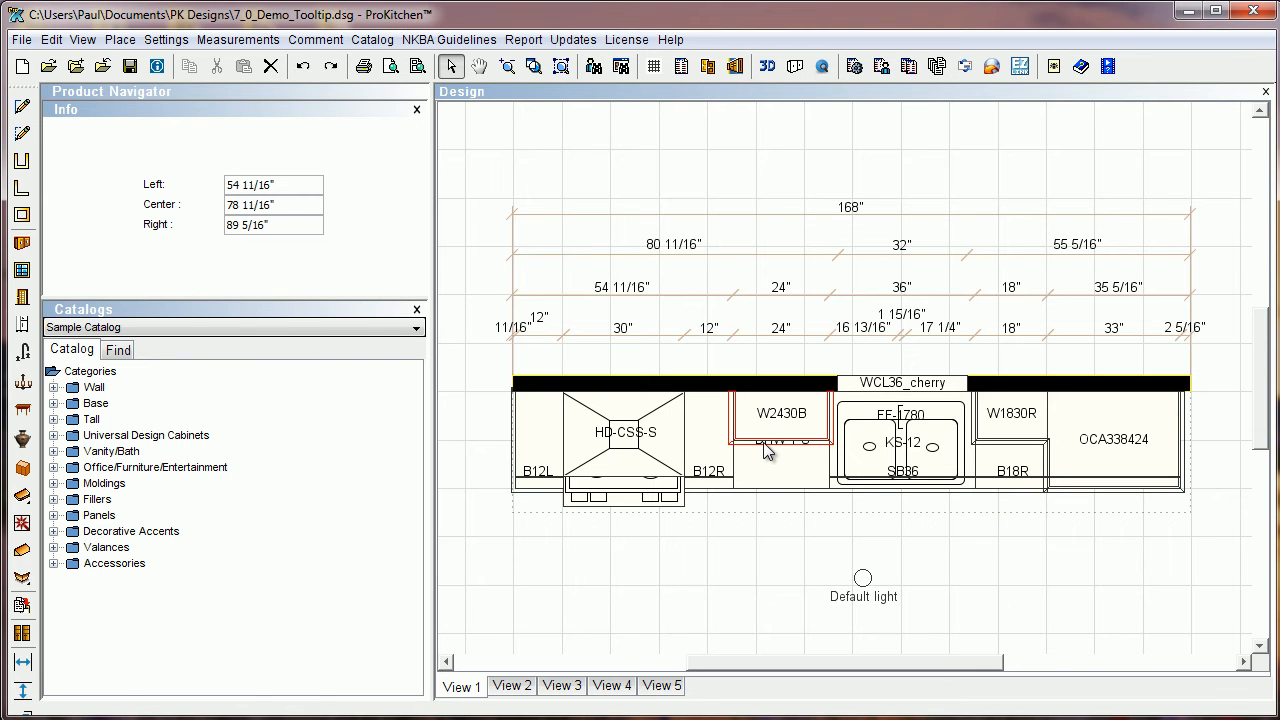
mouse_move(146, 590)
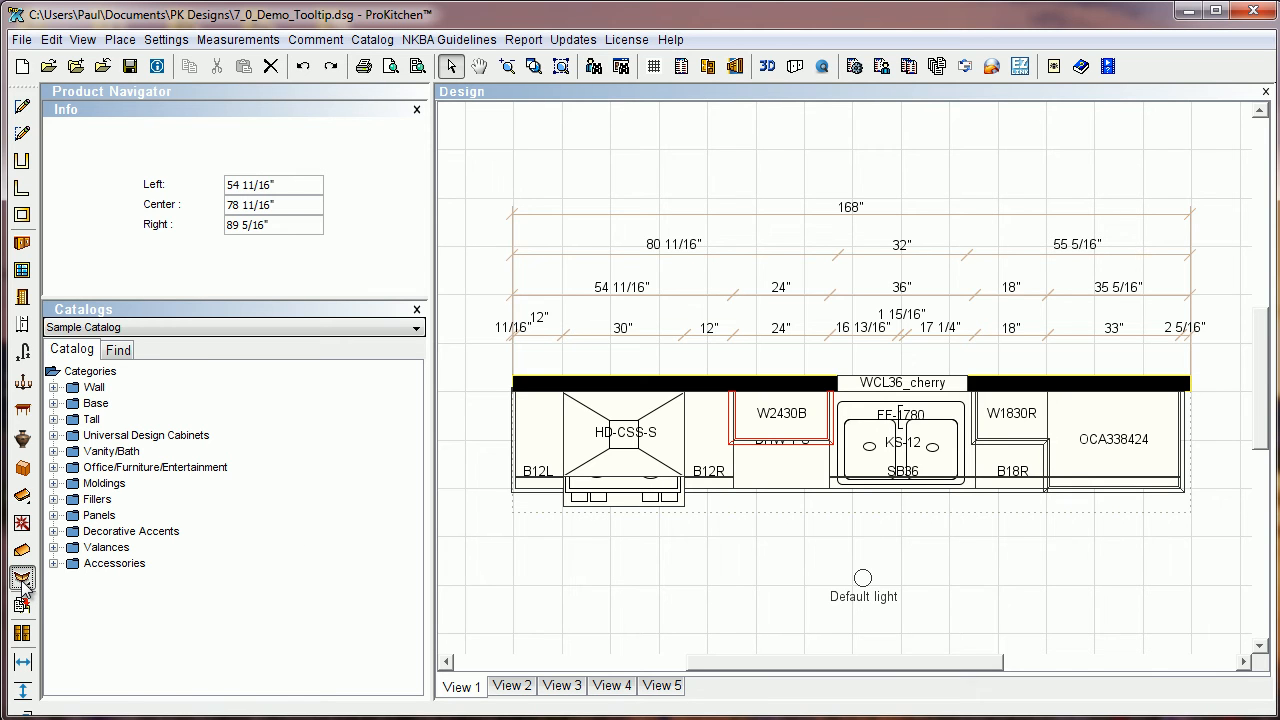
click(16, 576)
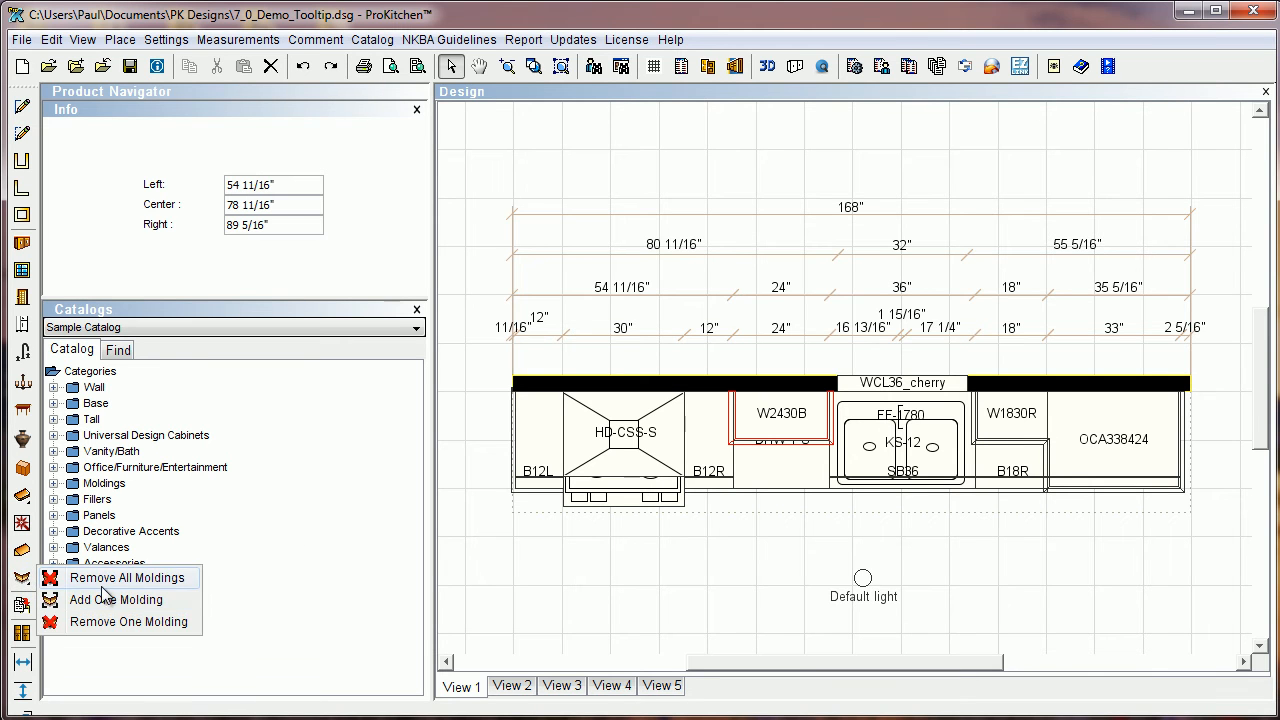
click(124, 576)
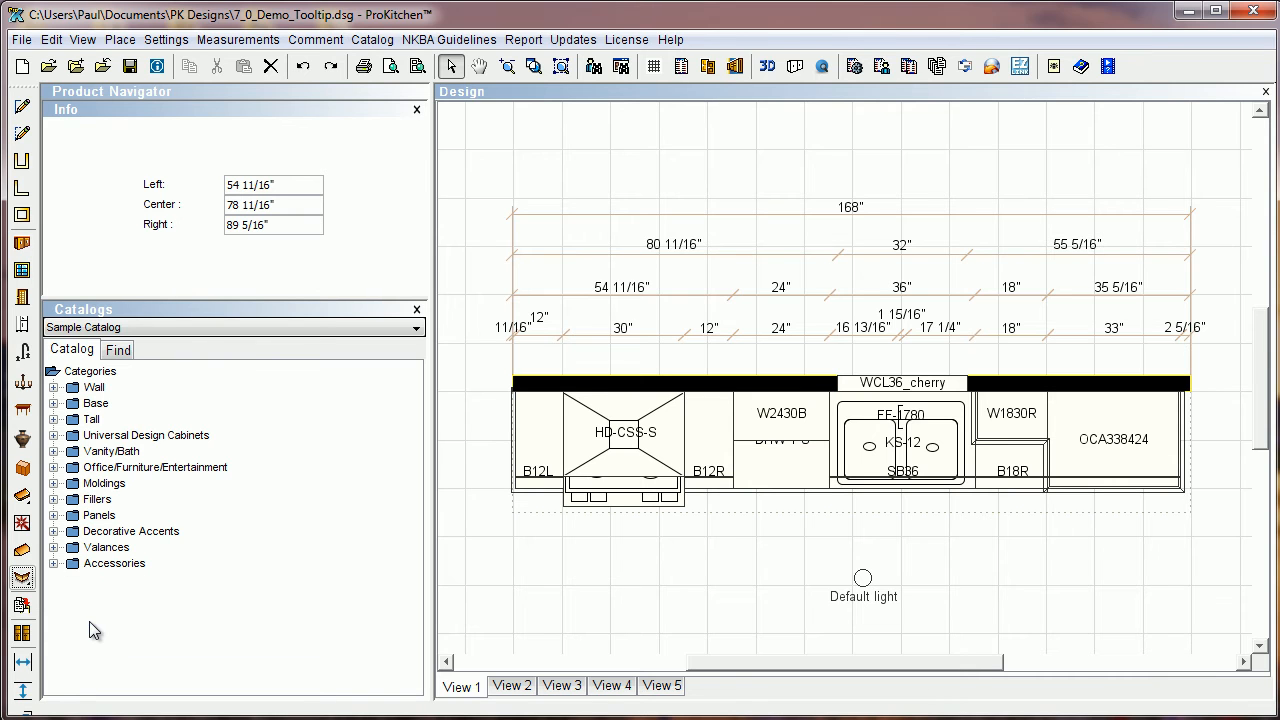
mouse_move(770, 460)
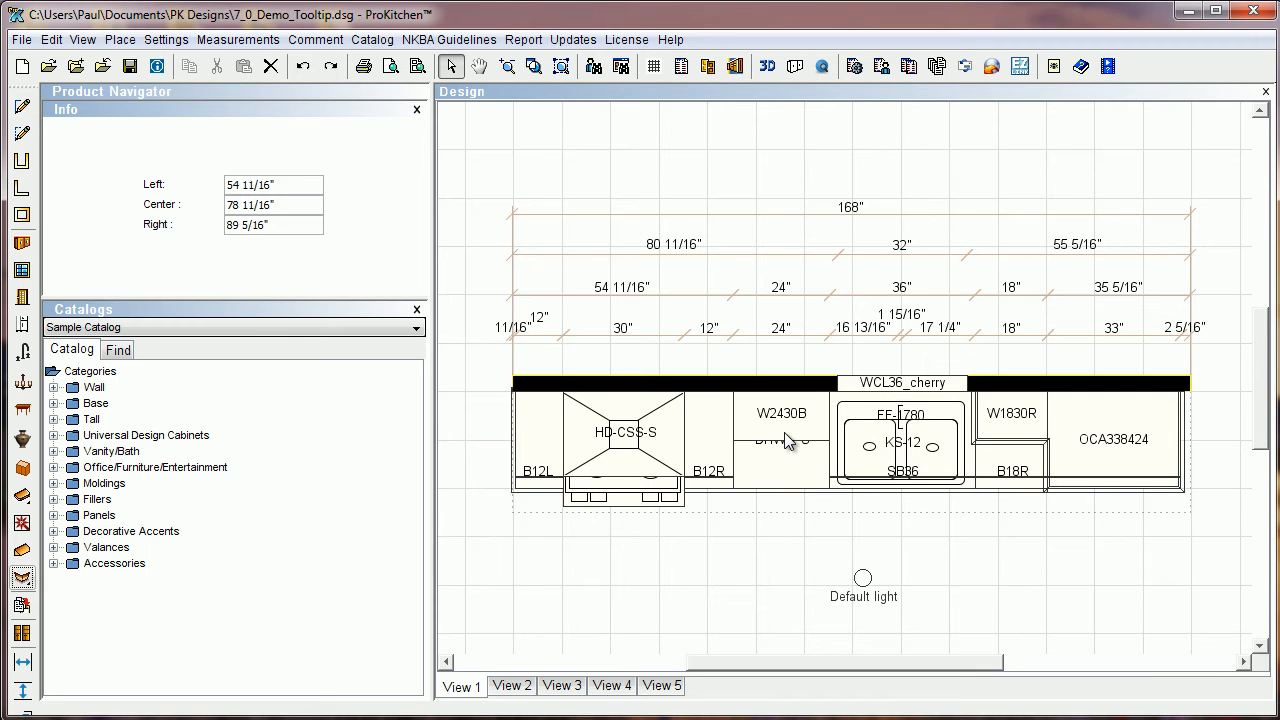
- Edit the W2430B crown line, then the OCA338424 crown line reading 132 11/16, 149 3/16 and 2 5/16
click(784, 440)
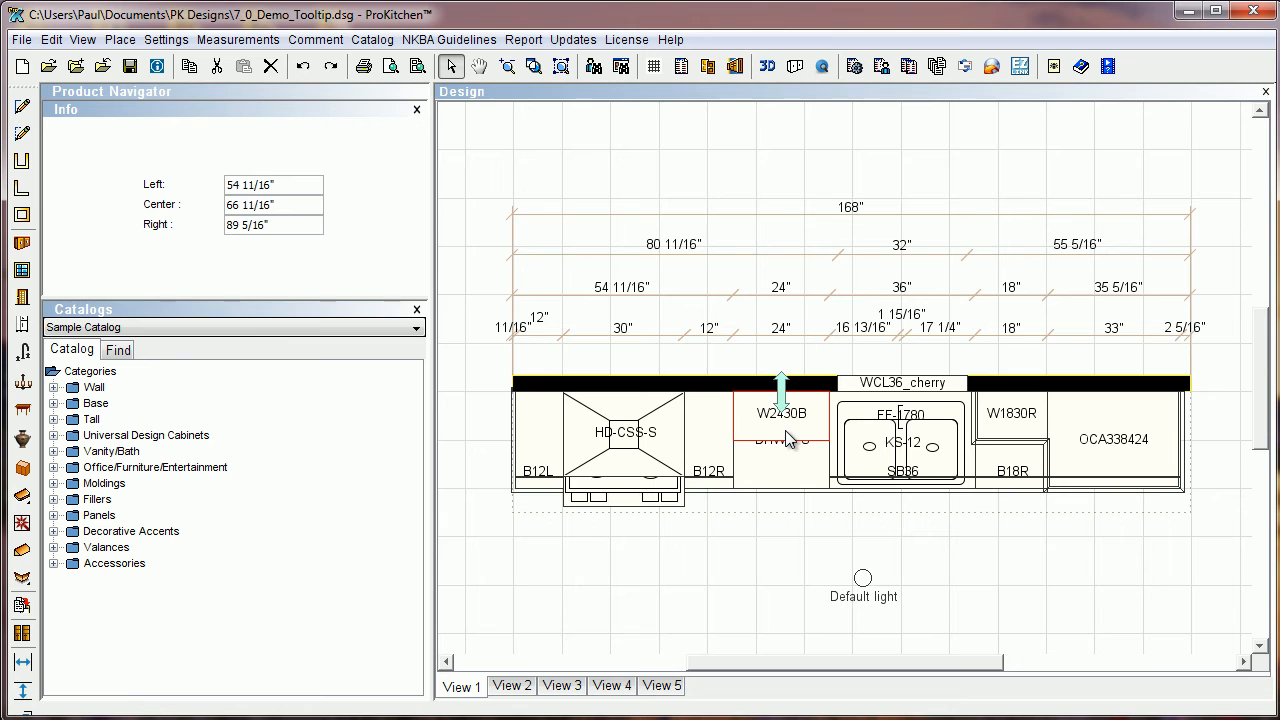
mouse_move(1004, 452)
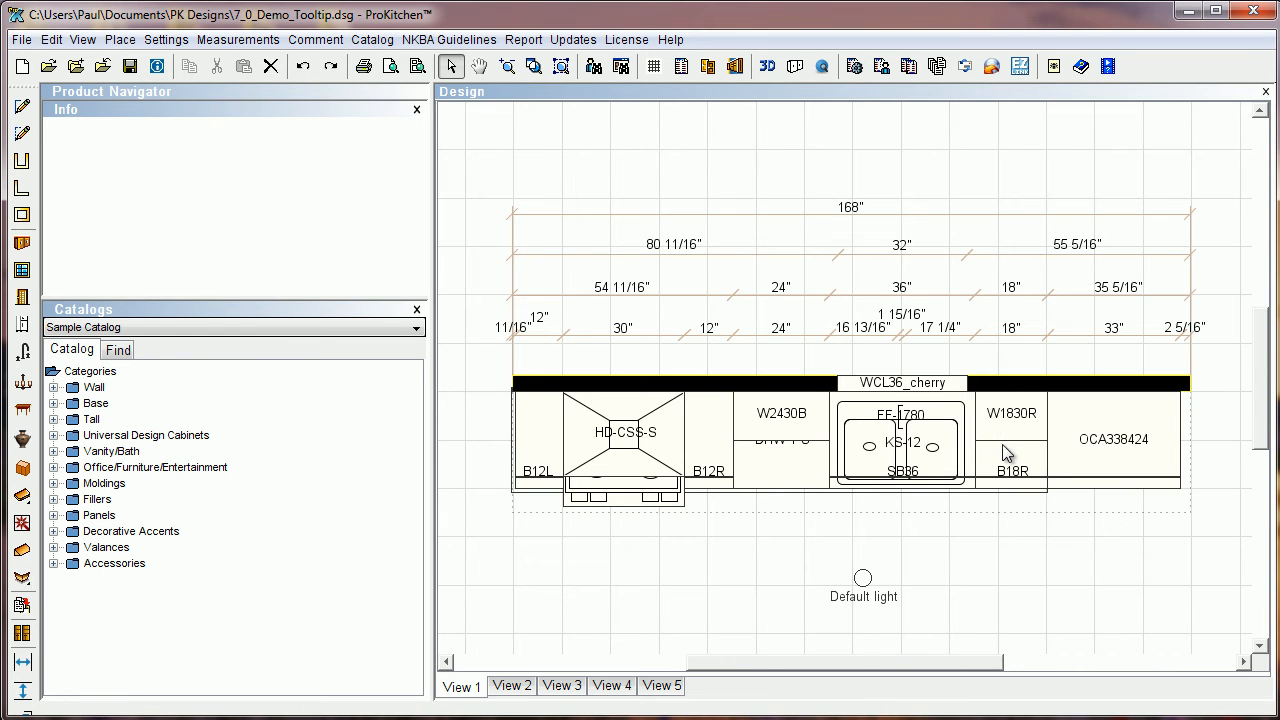
click(1112, 440)
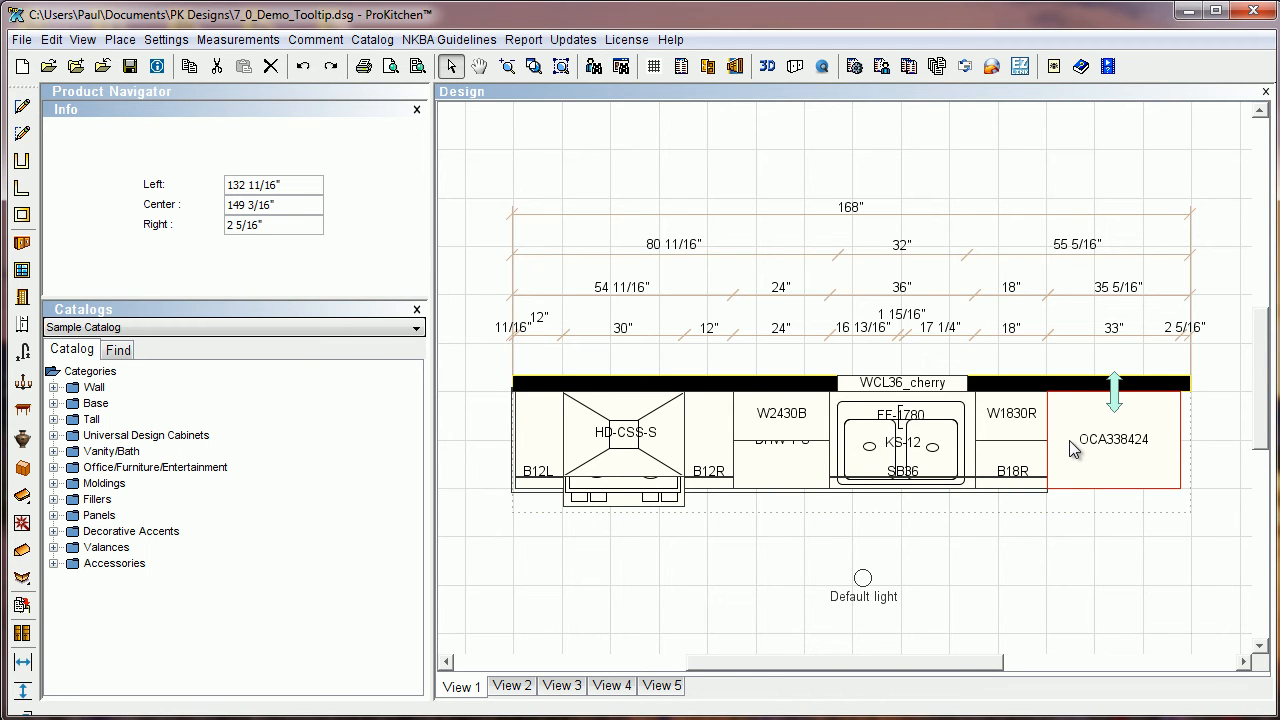
mouse_move(796, 448)
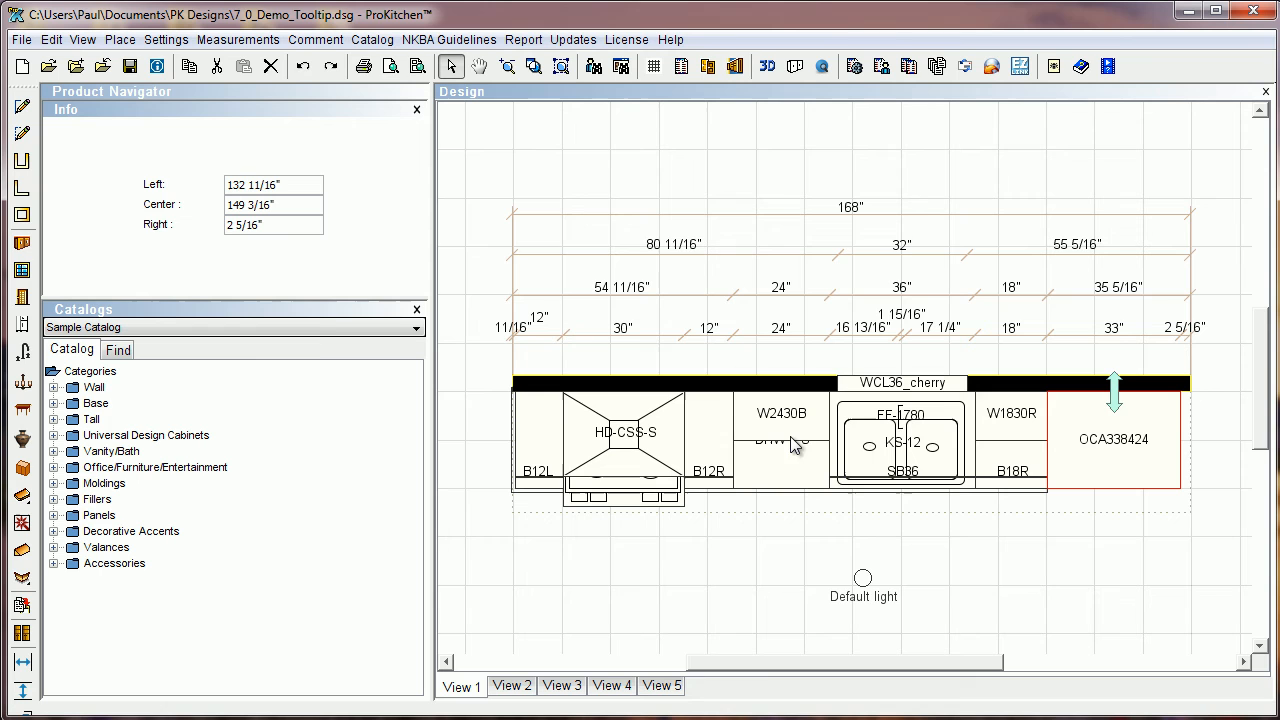
mouse_move(1088, 452)
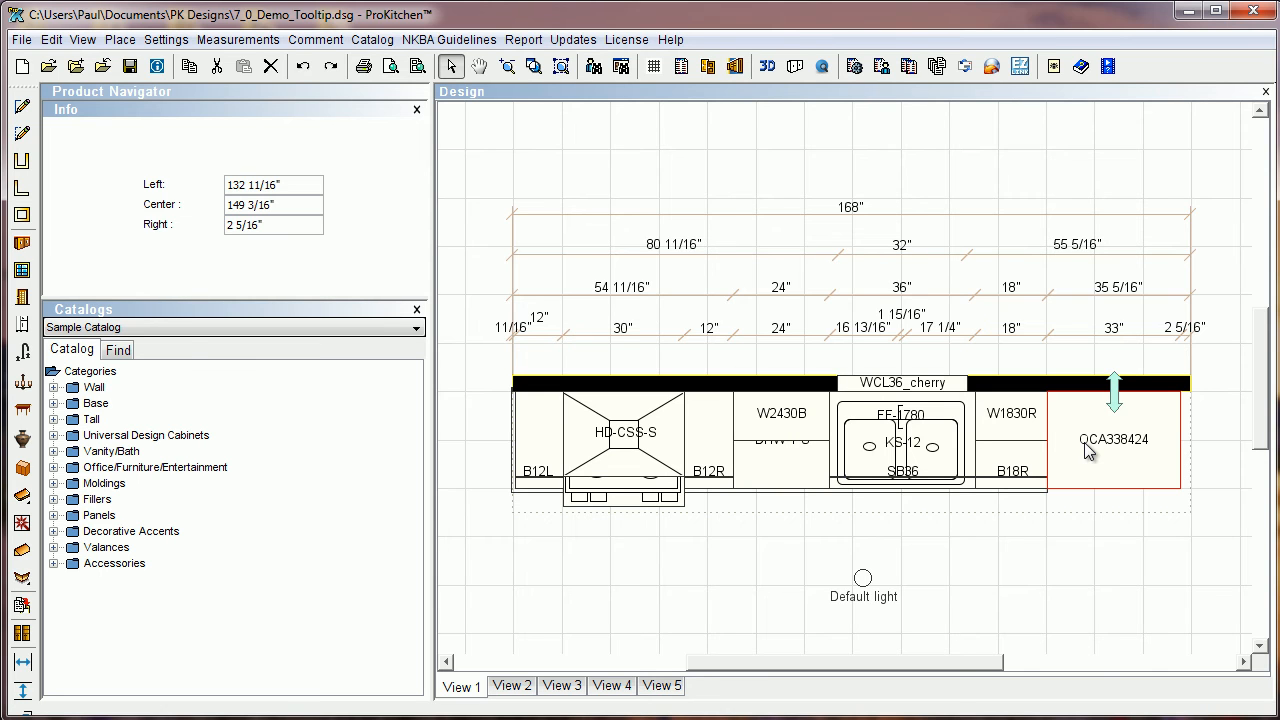
mouse_move(252, 580)
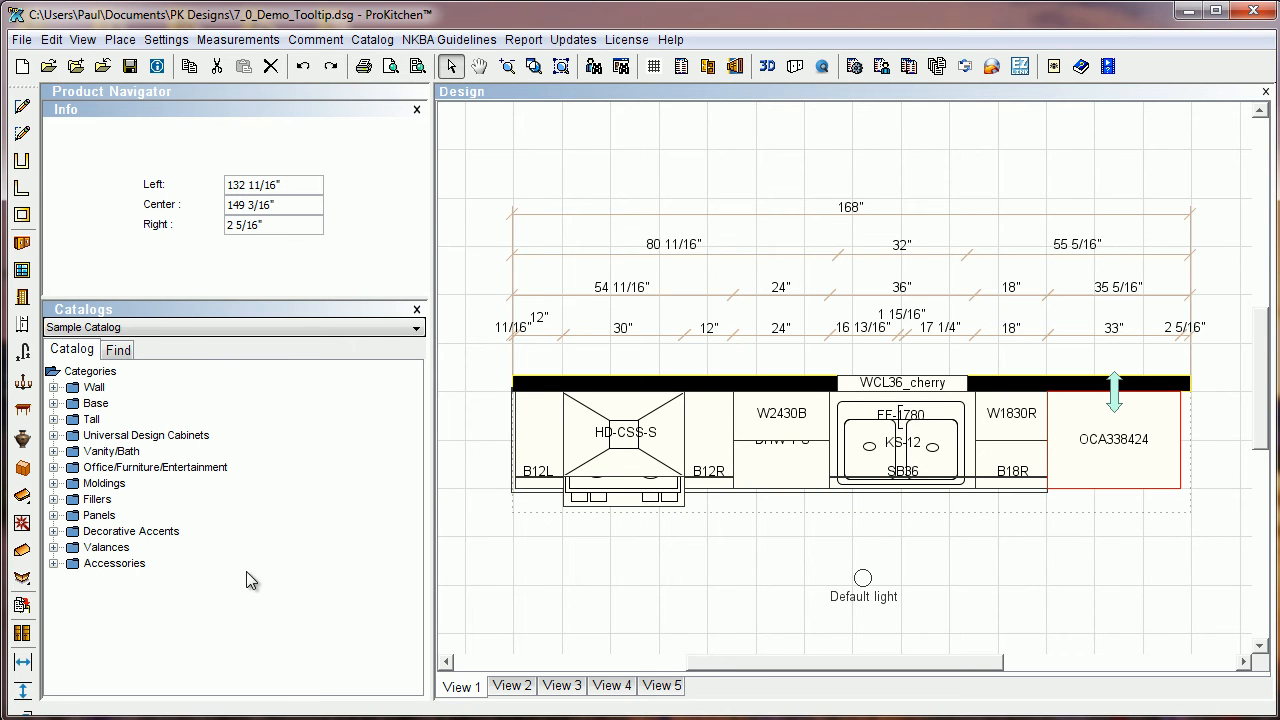
mouse_move(366, 572)
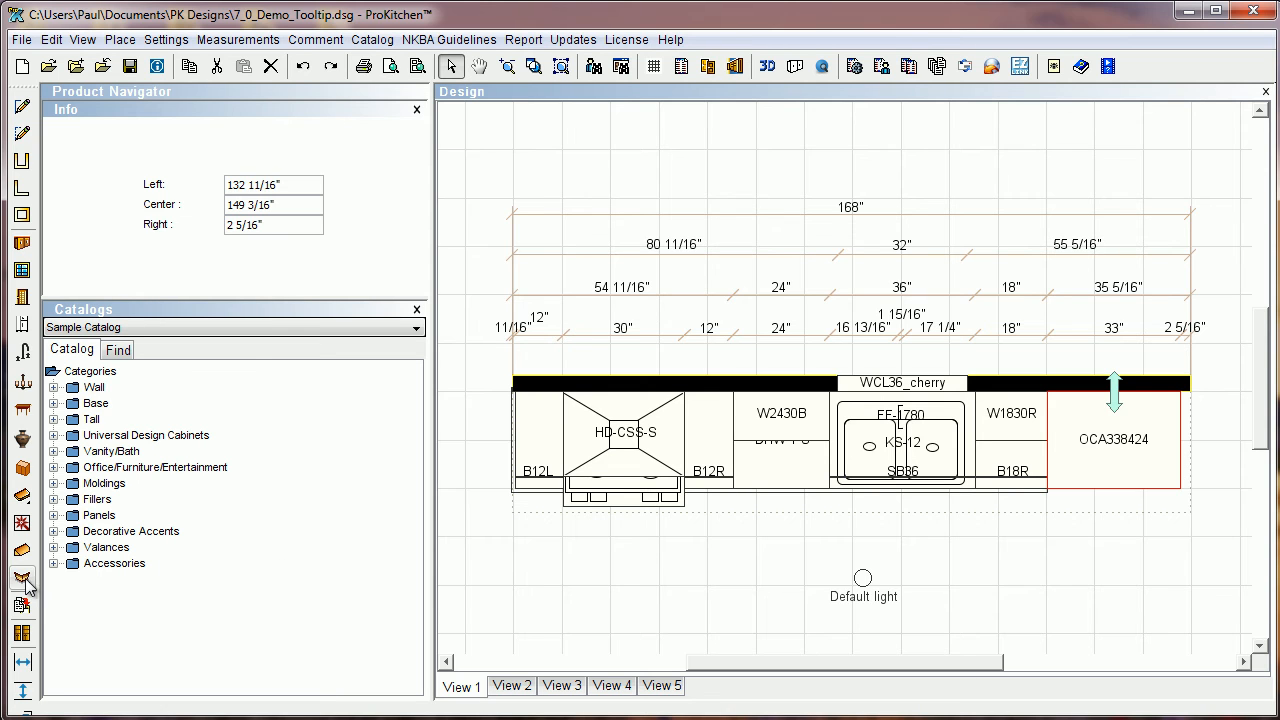
click(16, 572)
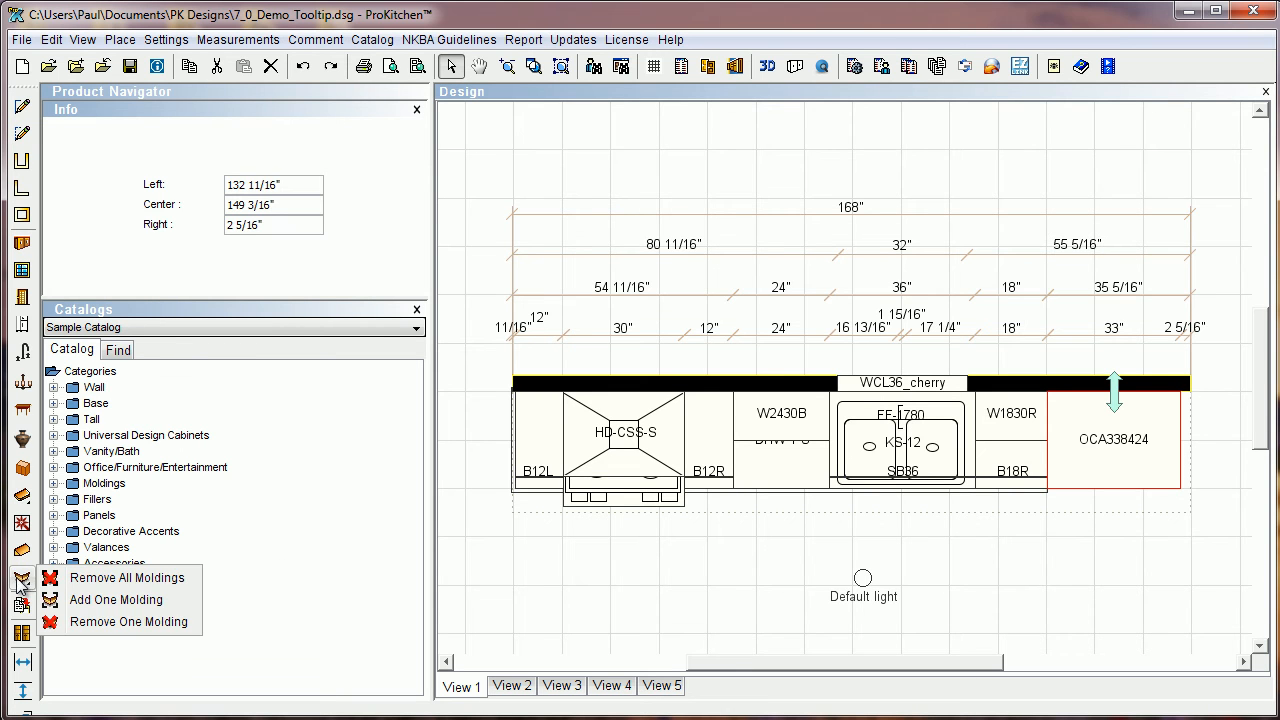
click(88, 610)
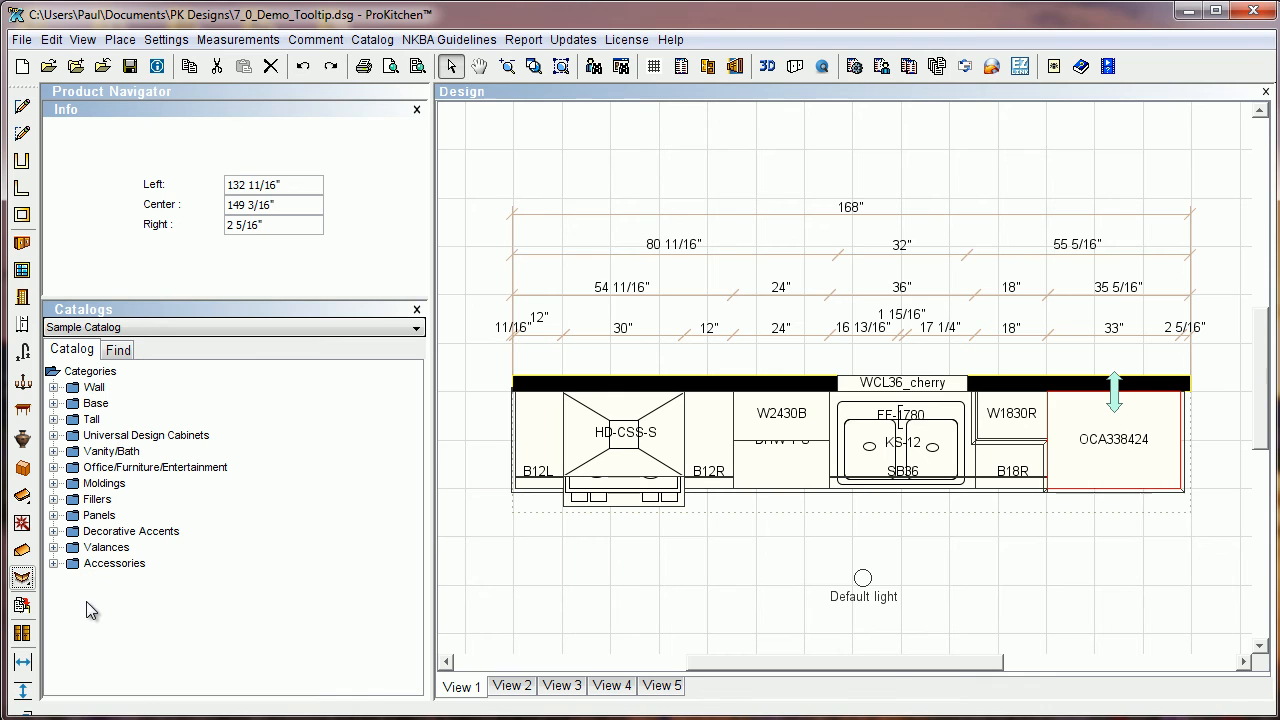
mouse_move(1052, 488)
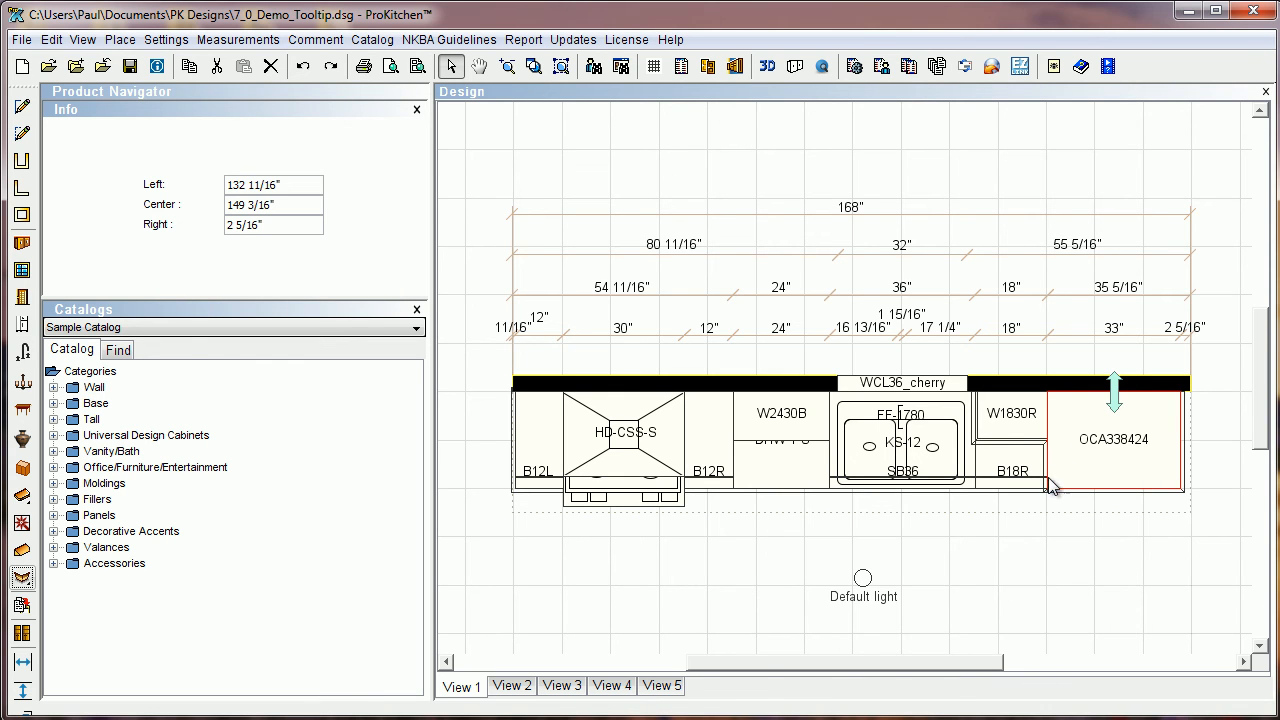
mouse_move(1060, 428)
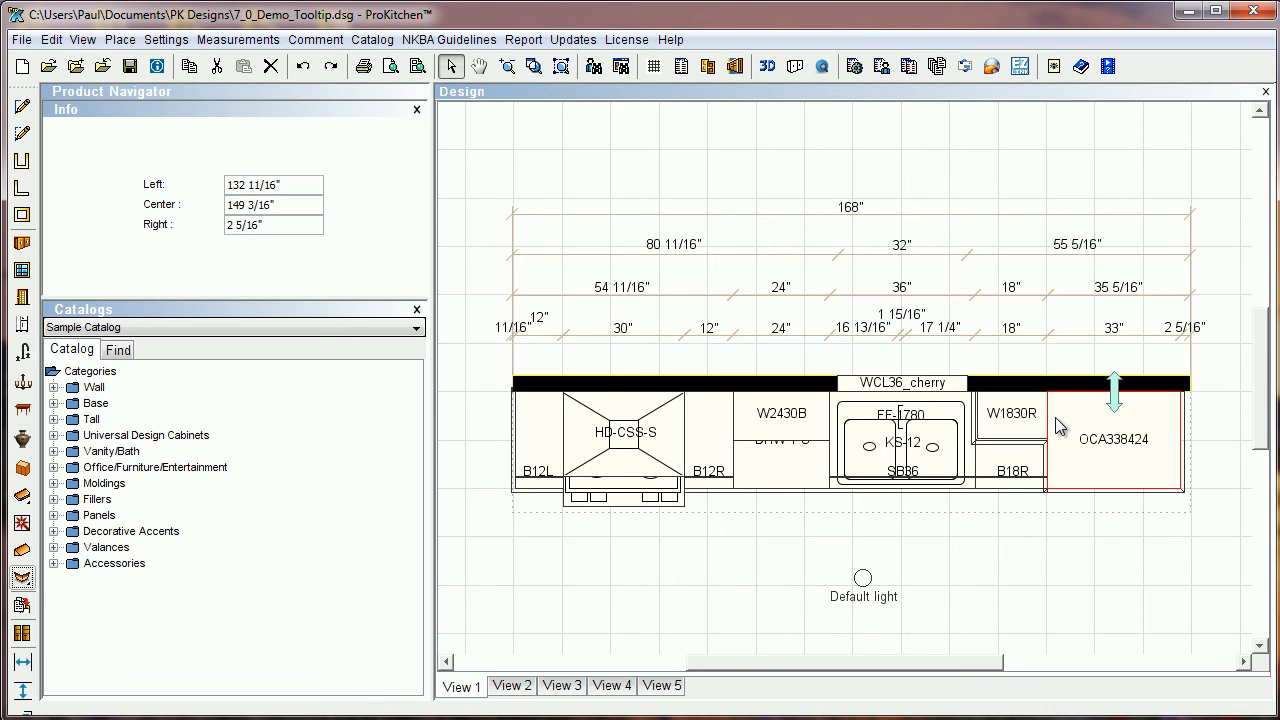
mouse_move(1152, 440)
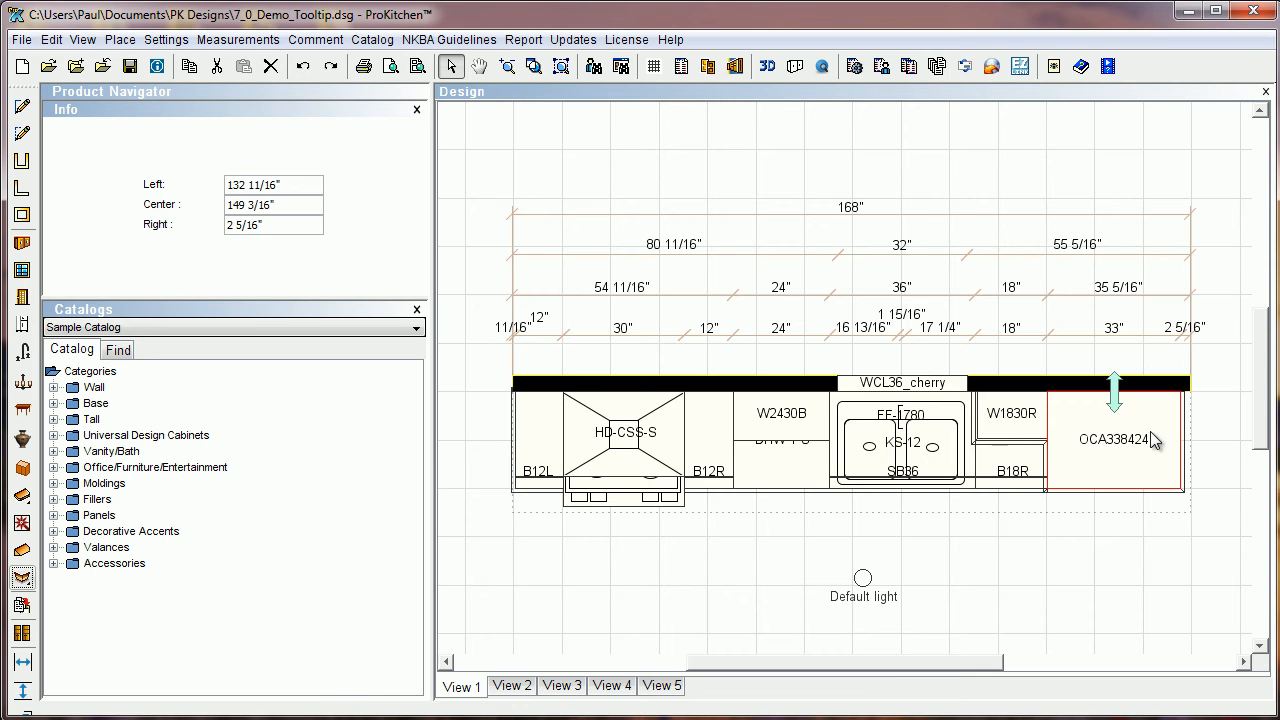
mouse_move(1132, 456)
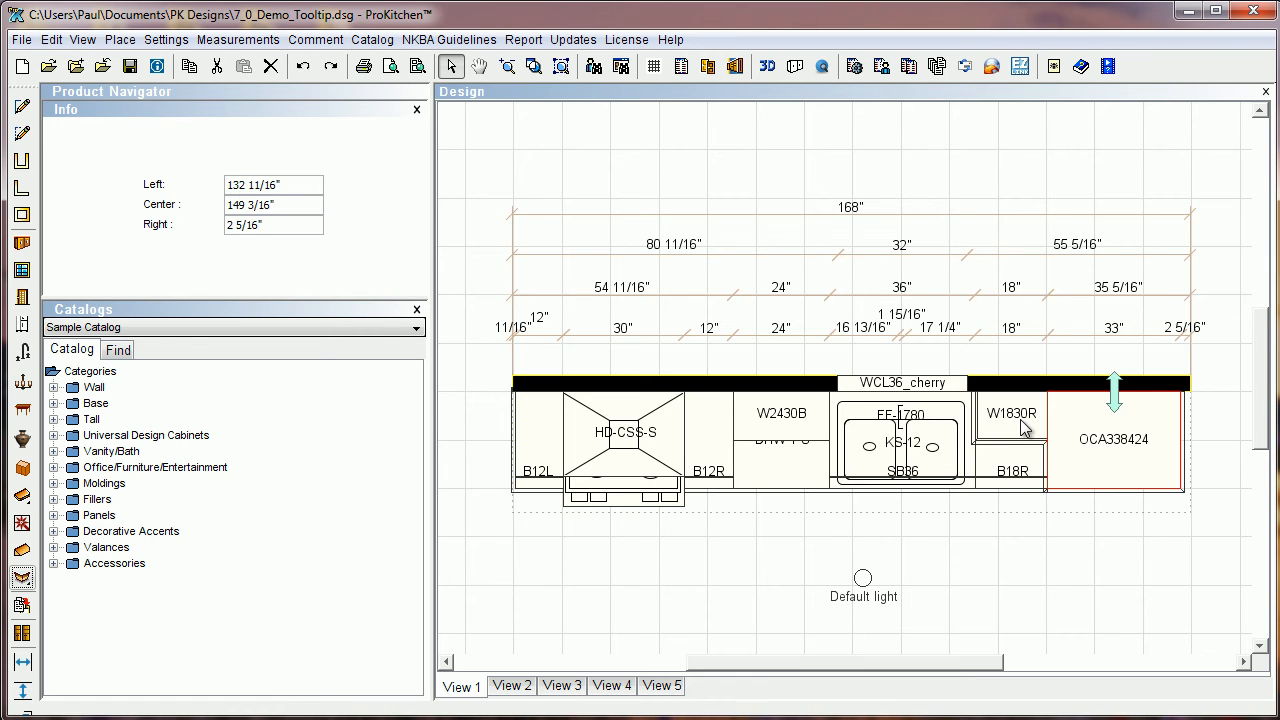
mouse_move(1048, 420)
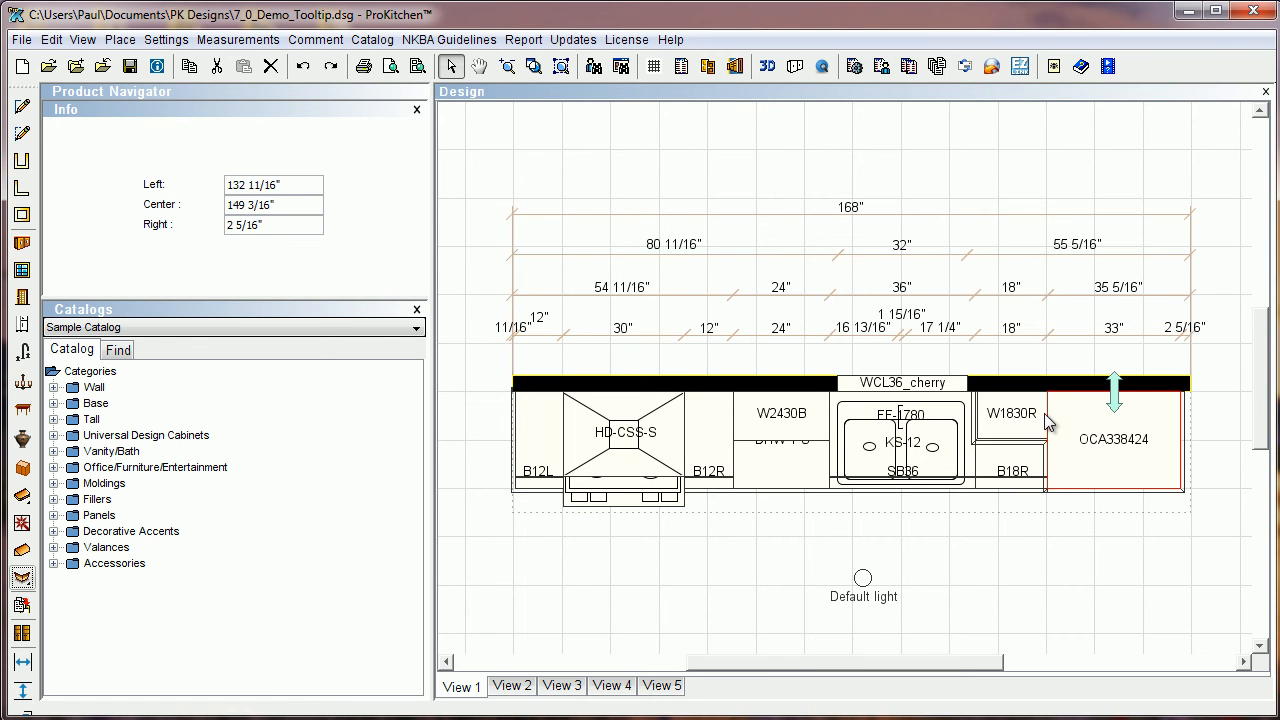
mouse_move(1040, 456)
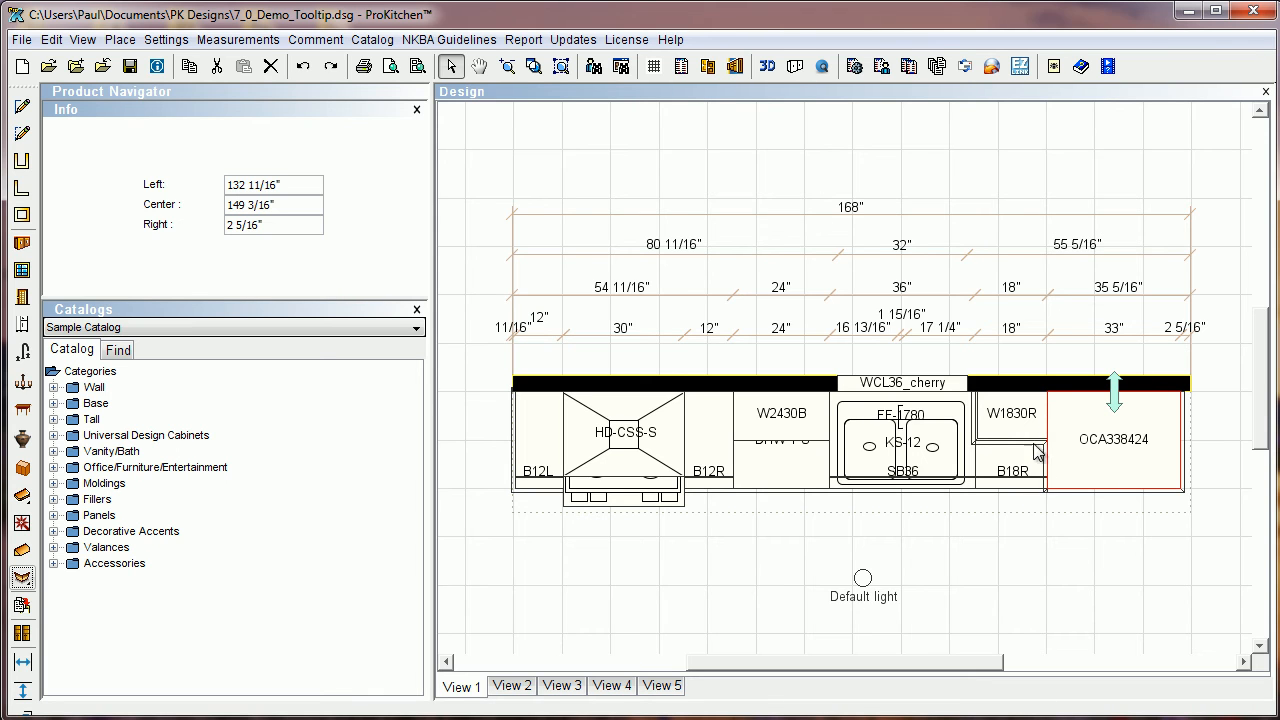
mouse_move(1078, 488)
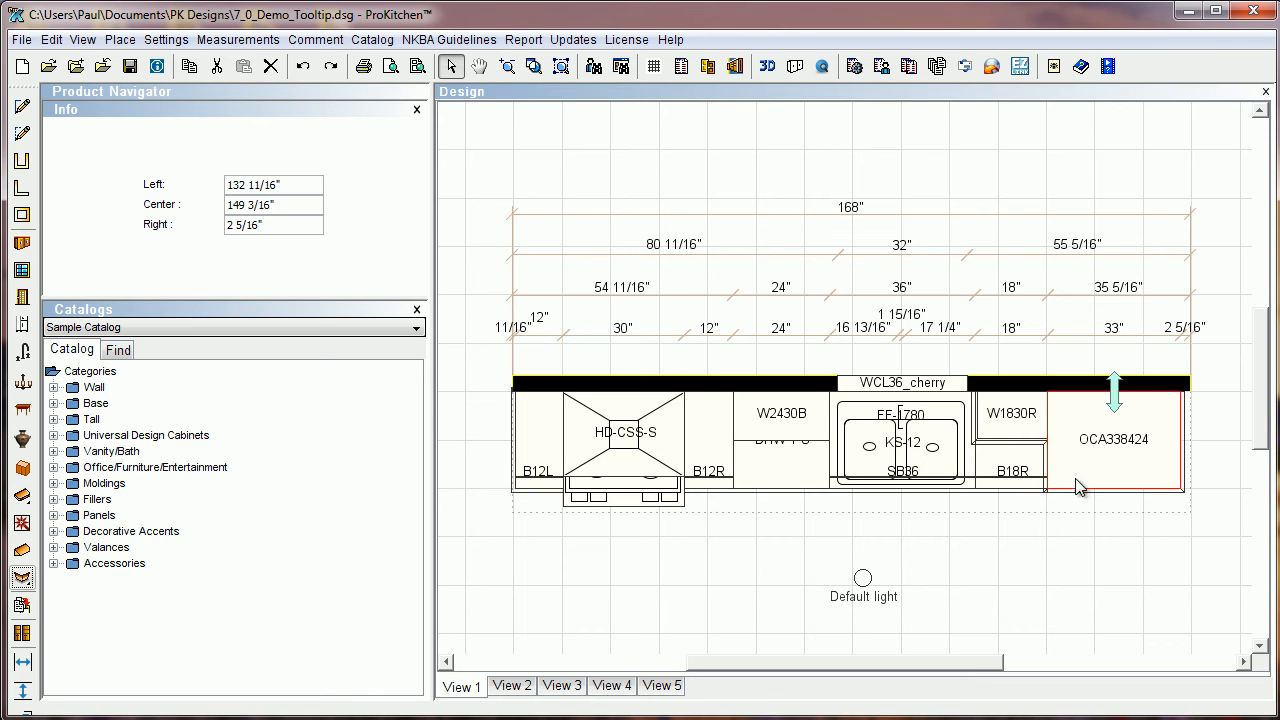
mouse_move(1004, 430)
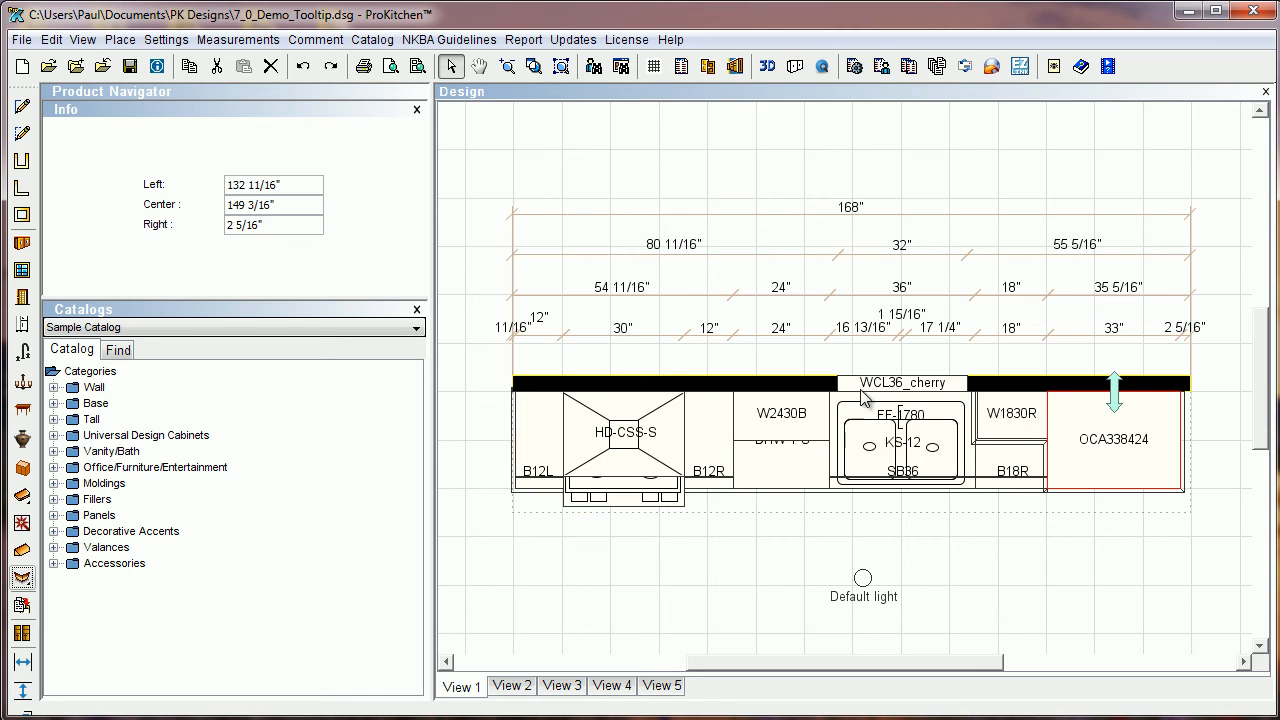
- Add one molding to the selected W2430B cabinet, its crown line reading 54 11/16, 66 11/16, 89 5/16
click(780, 428)
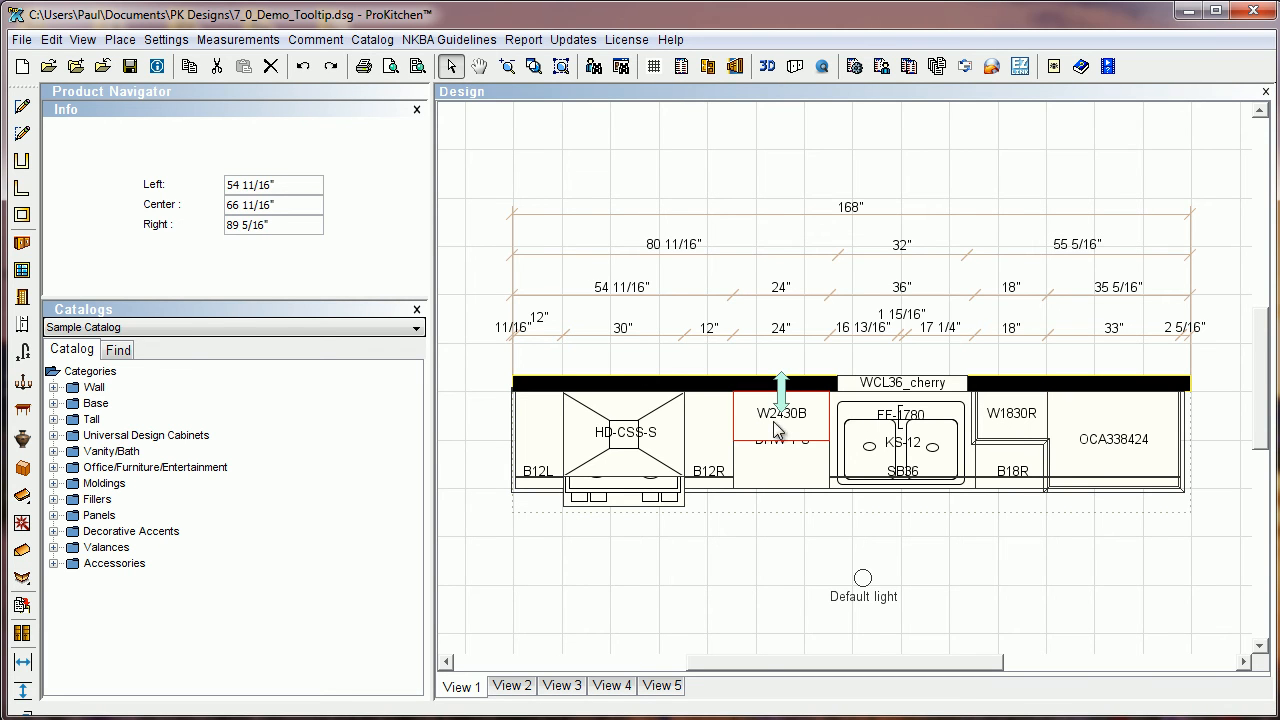
mouse_move(36, 582)
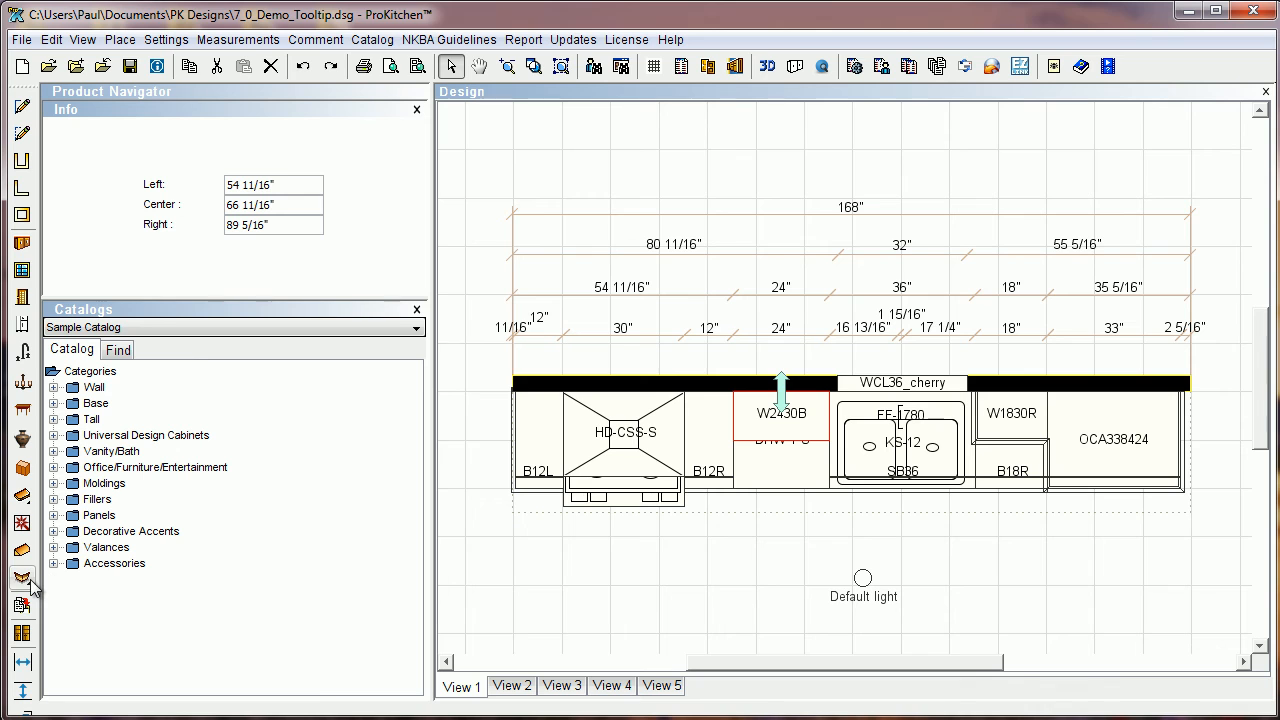
mouse_move(18, 576)
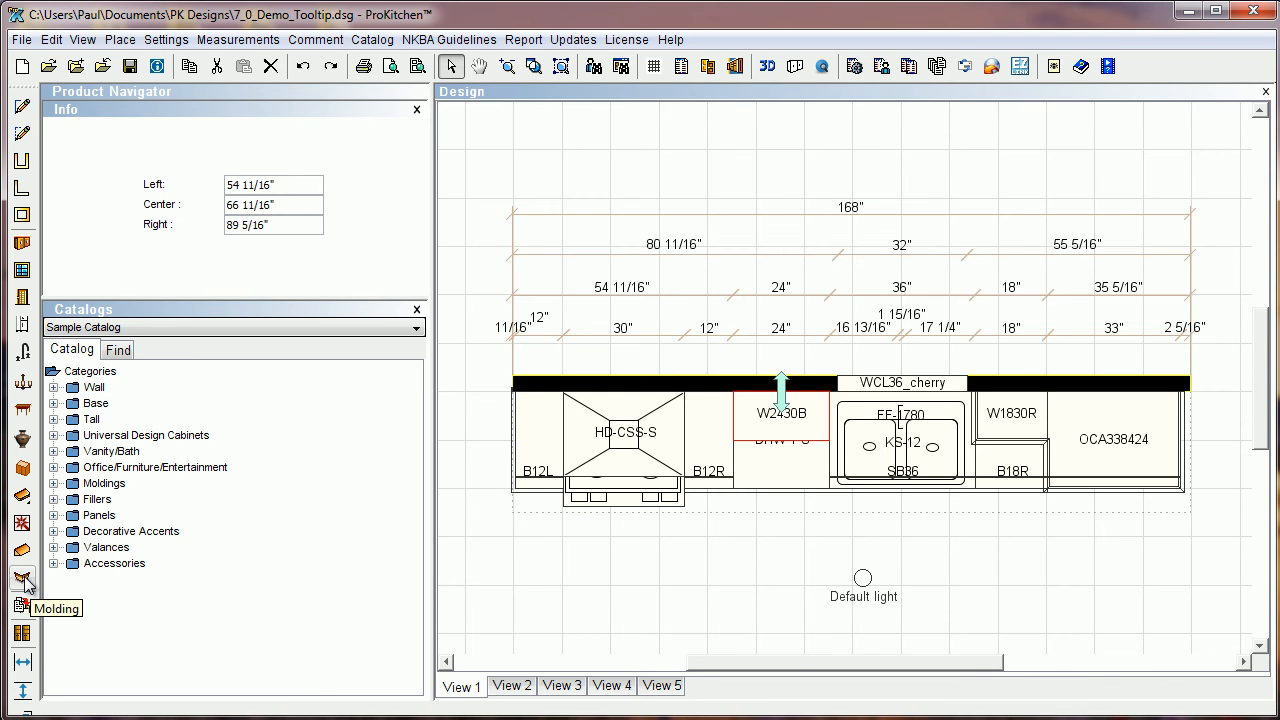
click(14, 592)
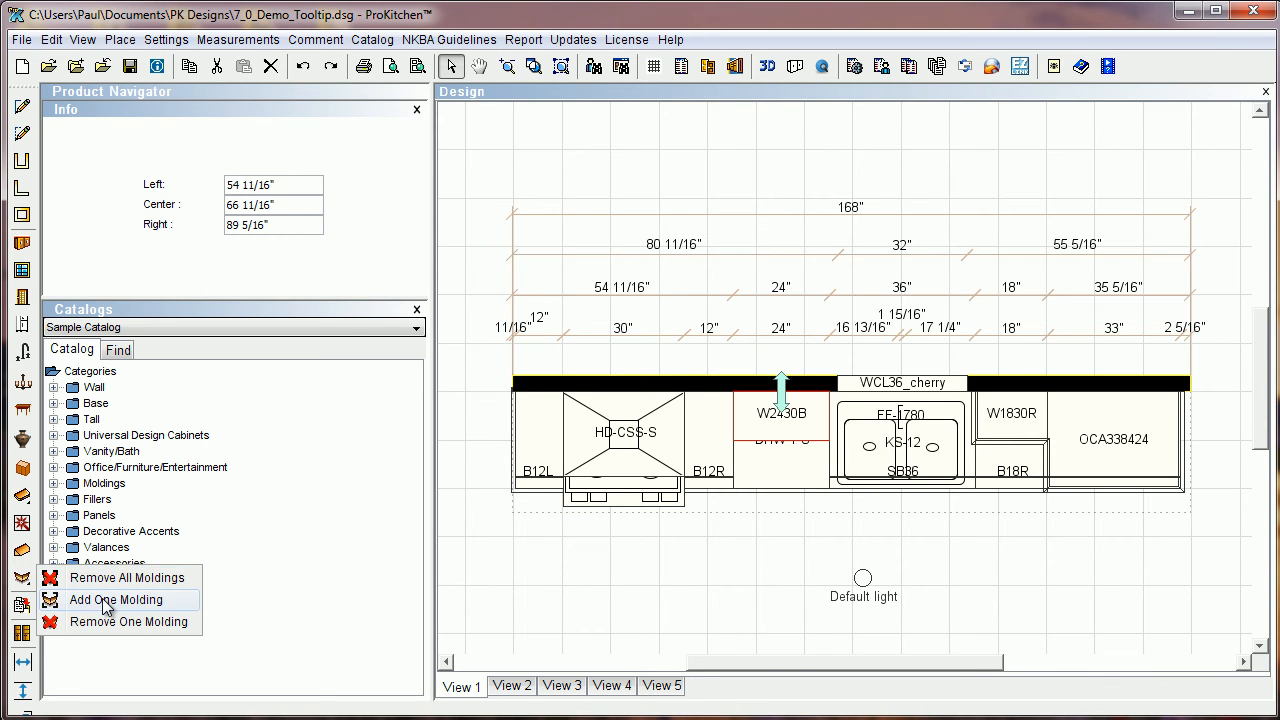
click(108, 600)
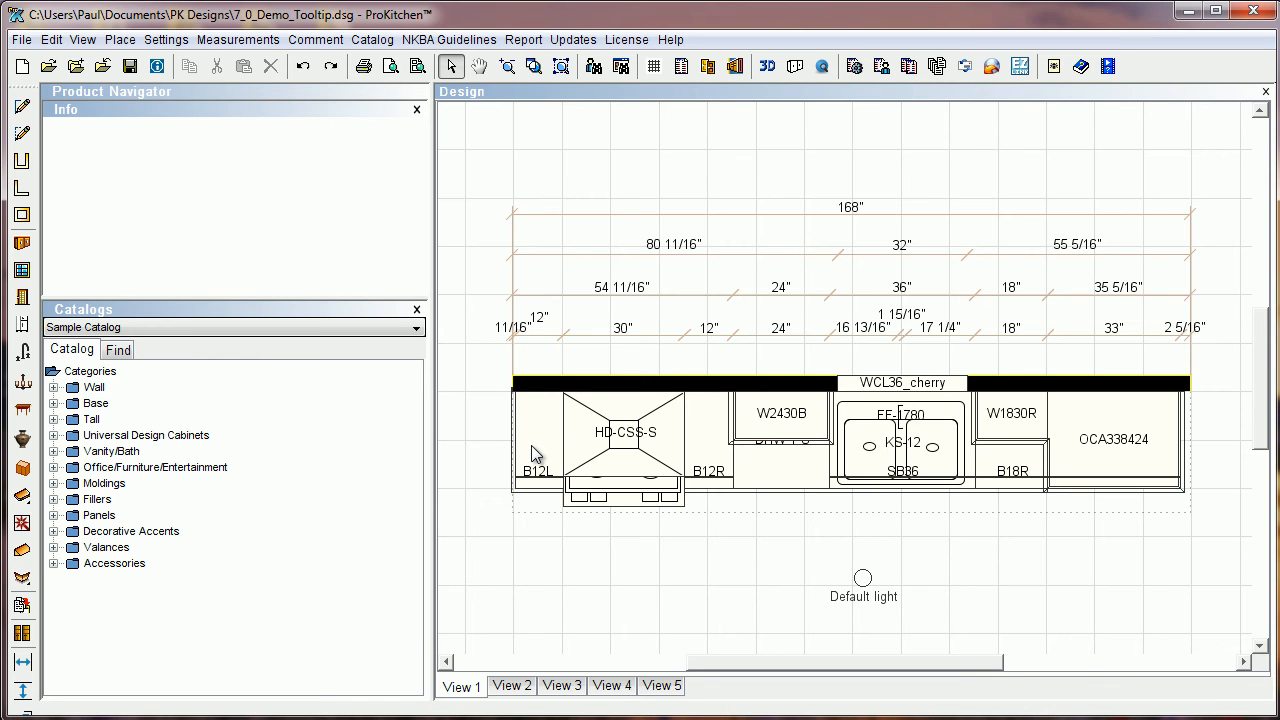
- Remove the single countertop along the base cabinet run with Remove One CounterTop
click(530, 456)
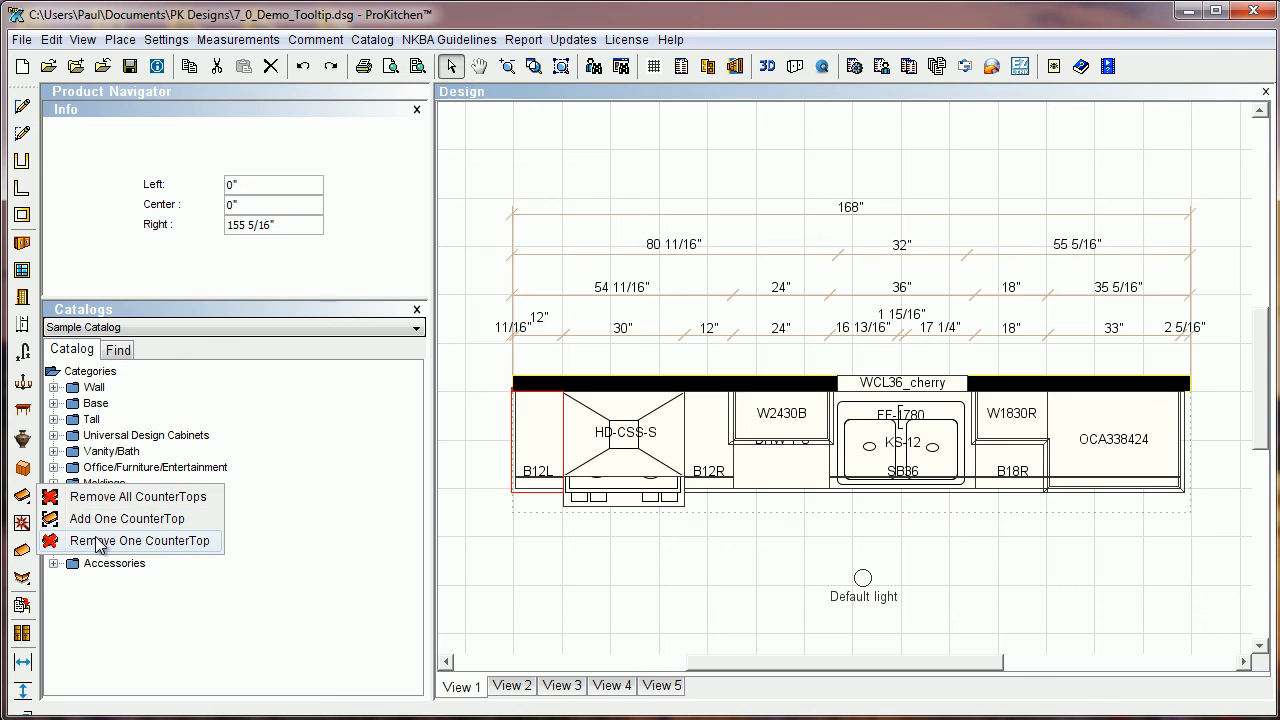
click(140, 540)
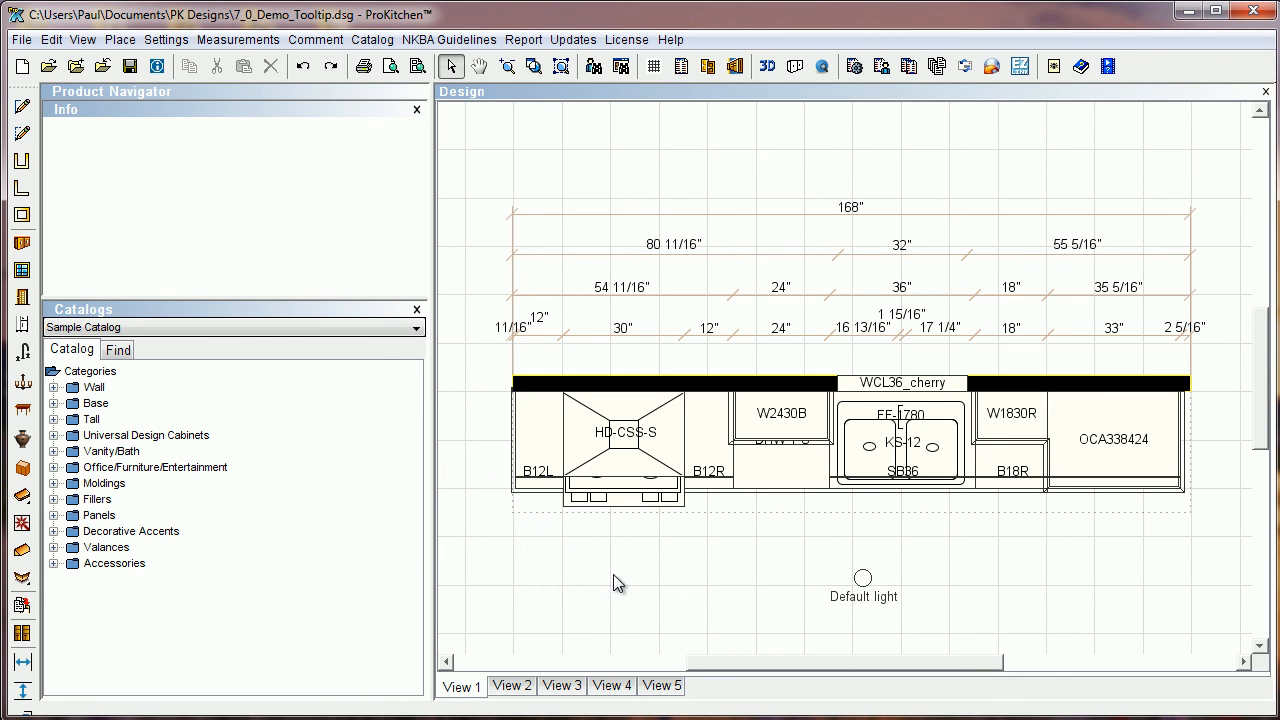
mouse_move(620, 584)
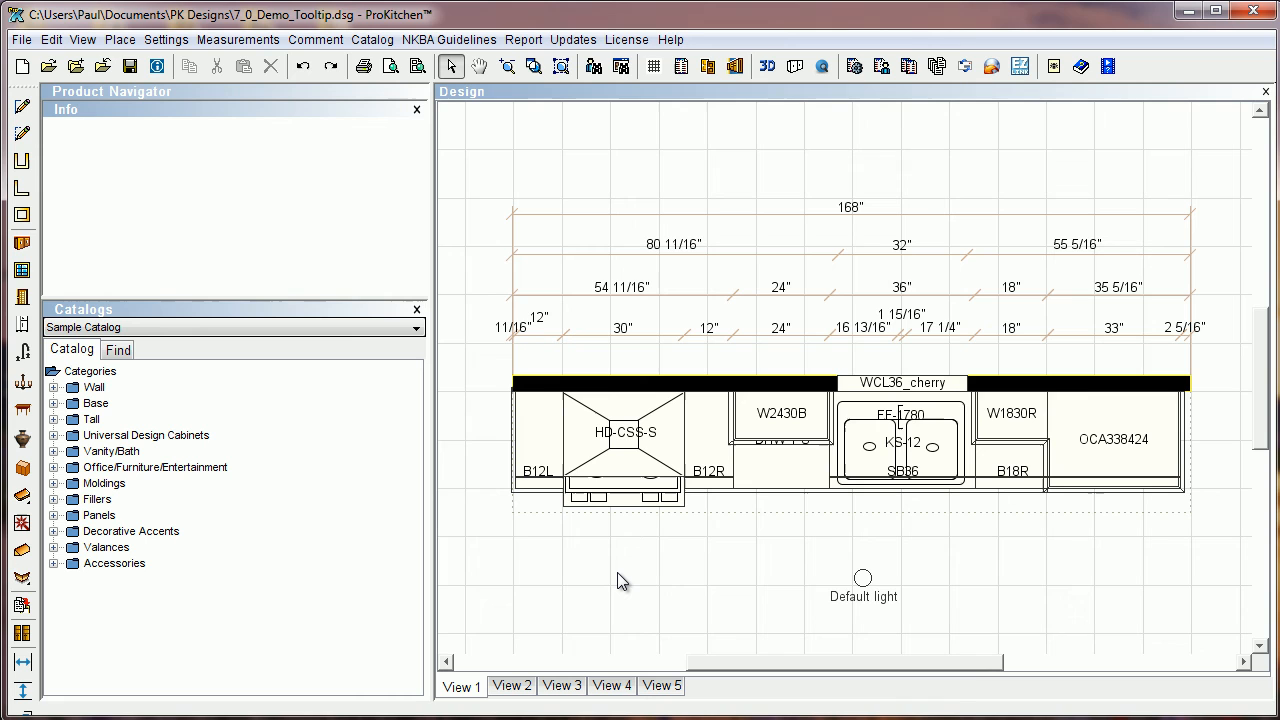
mouse_move(662, 584)
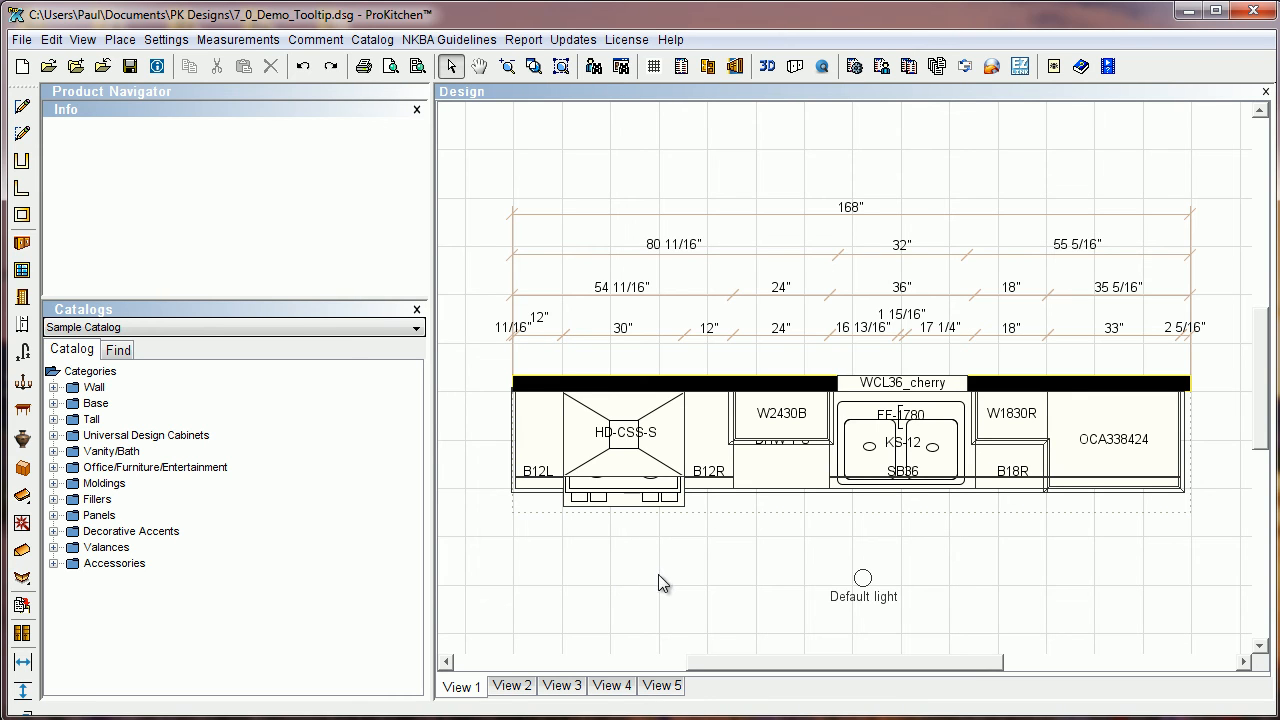
mouse_move(668, 596)
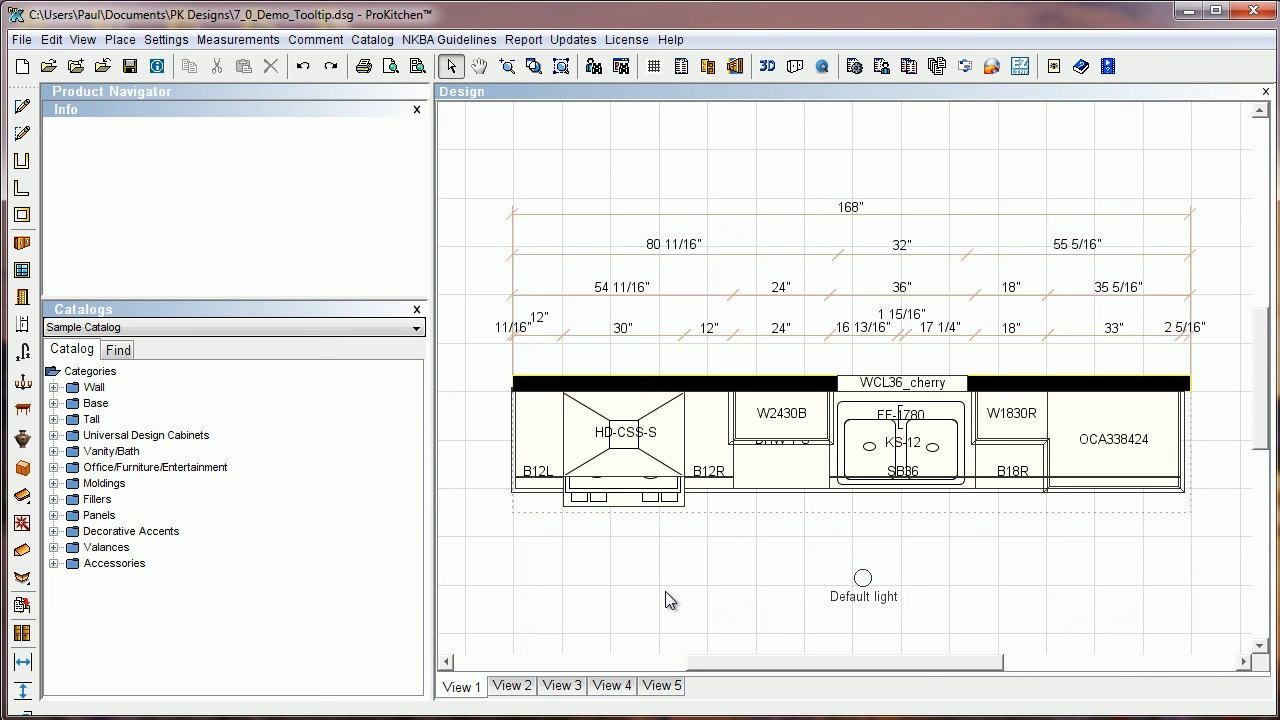
mouse_move(756, 468)
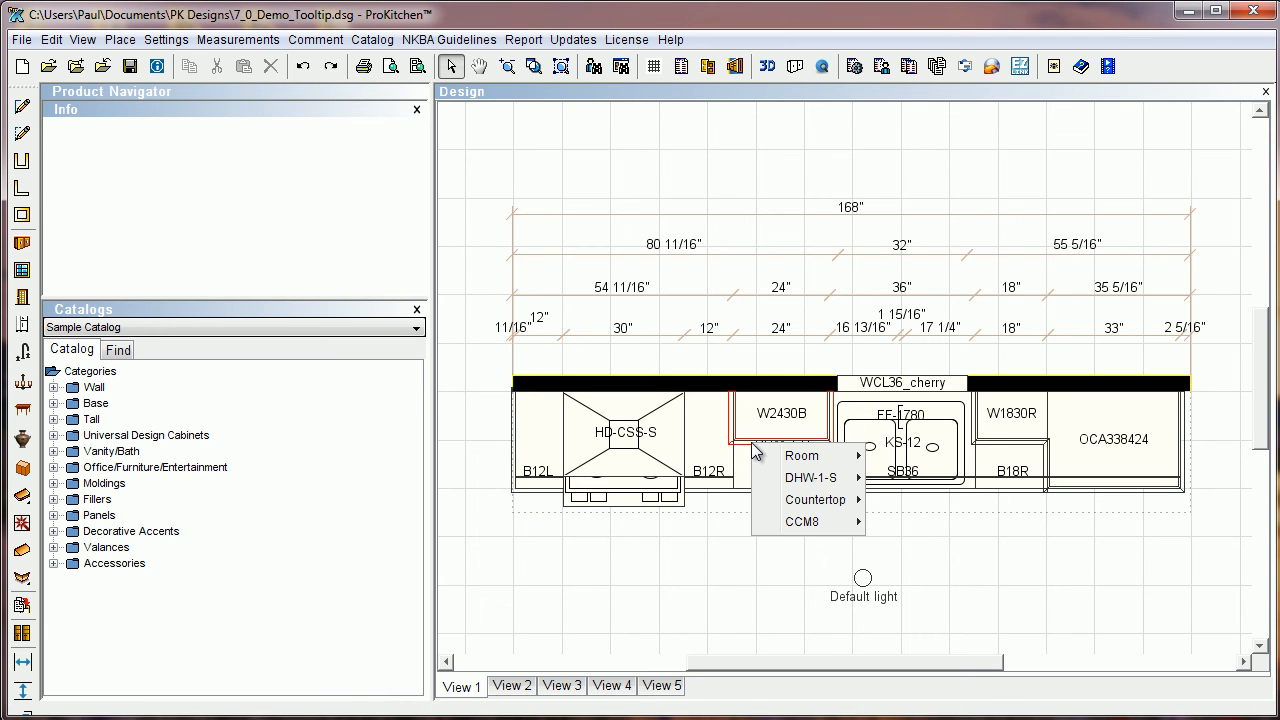
mouse_move(804, 522)
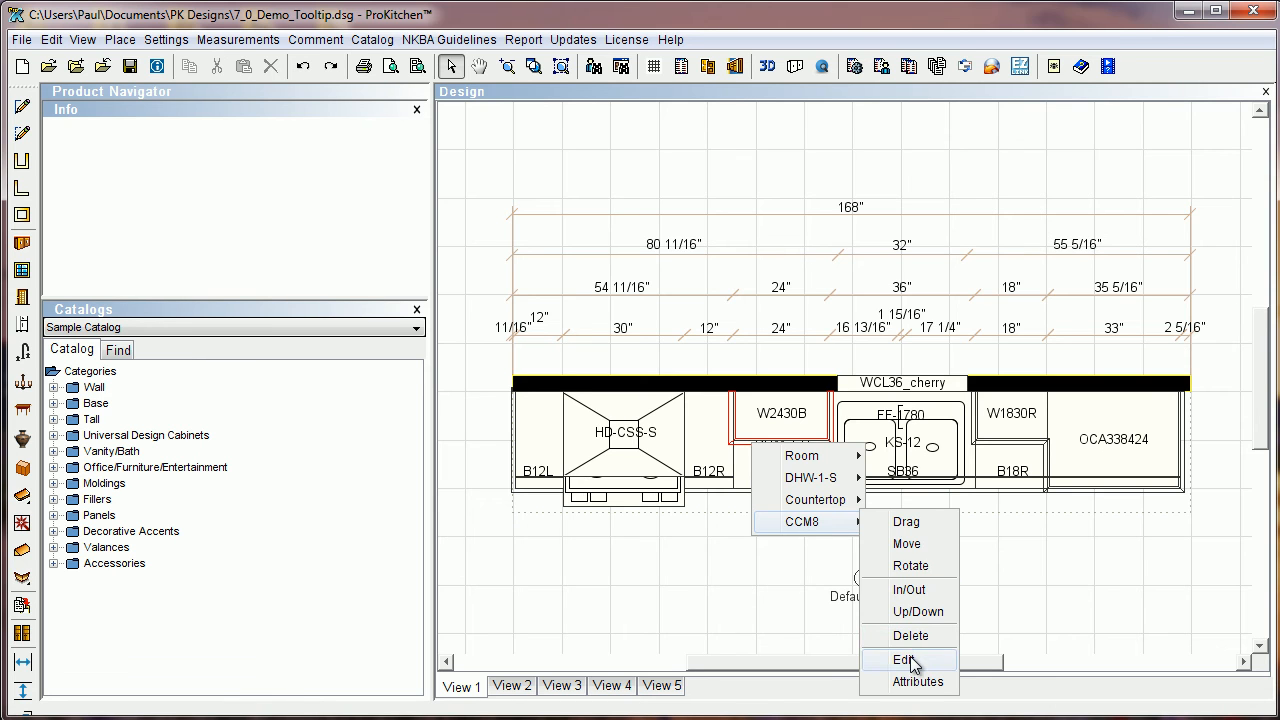
- Delete the CCM8 crown molding line over the W2430B cabinet from its edit options
click(904, 660)
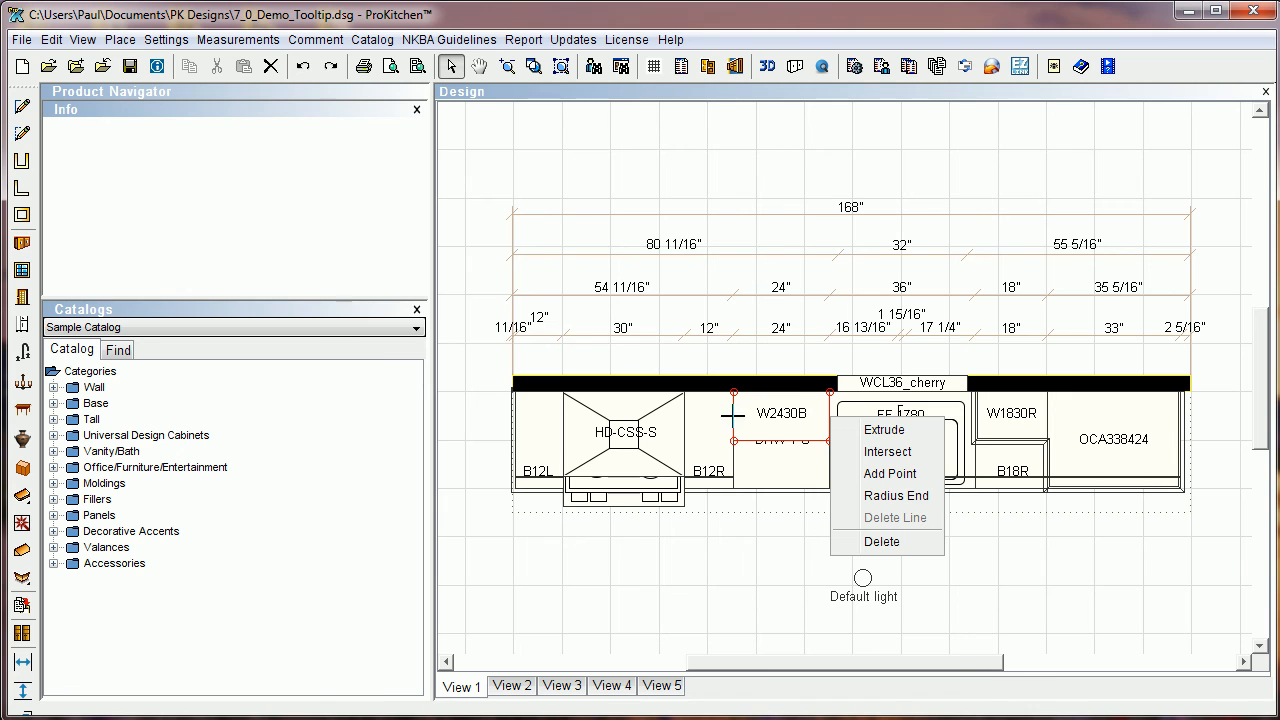
mouse_move(880, 542)
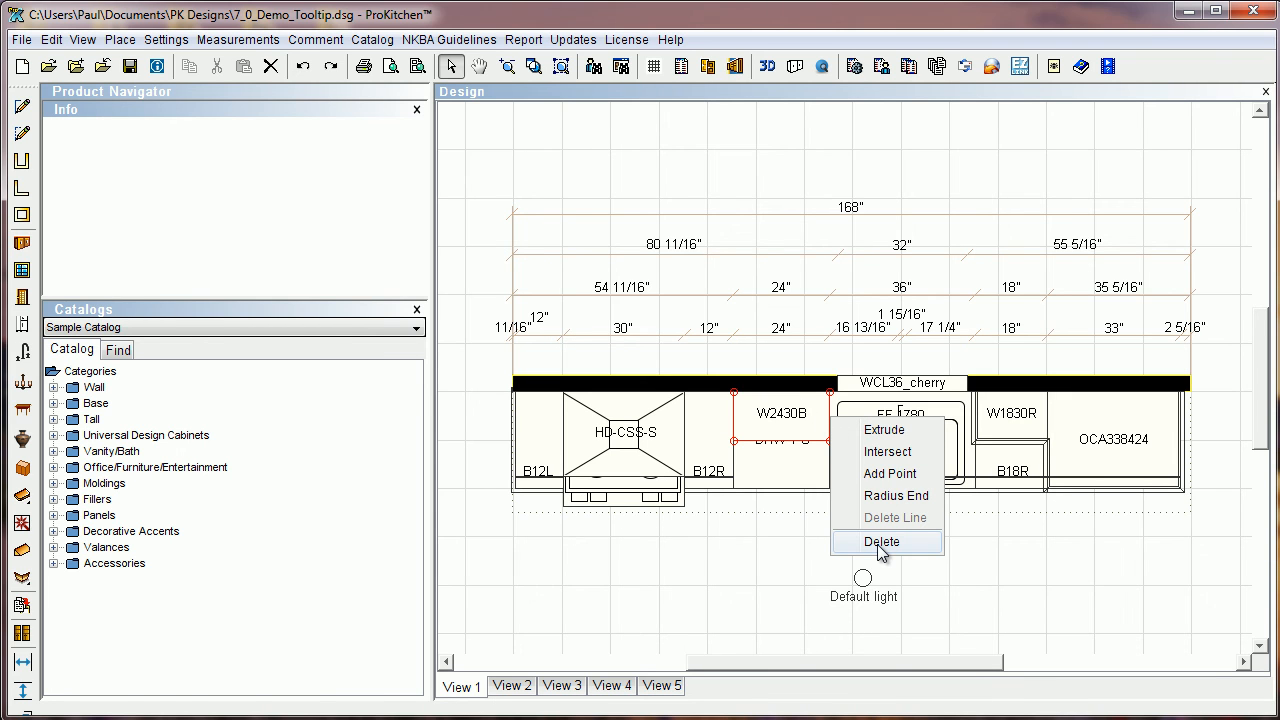
click(884, 540)
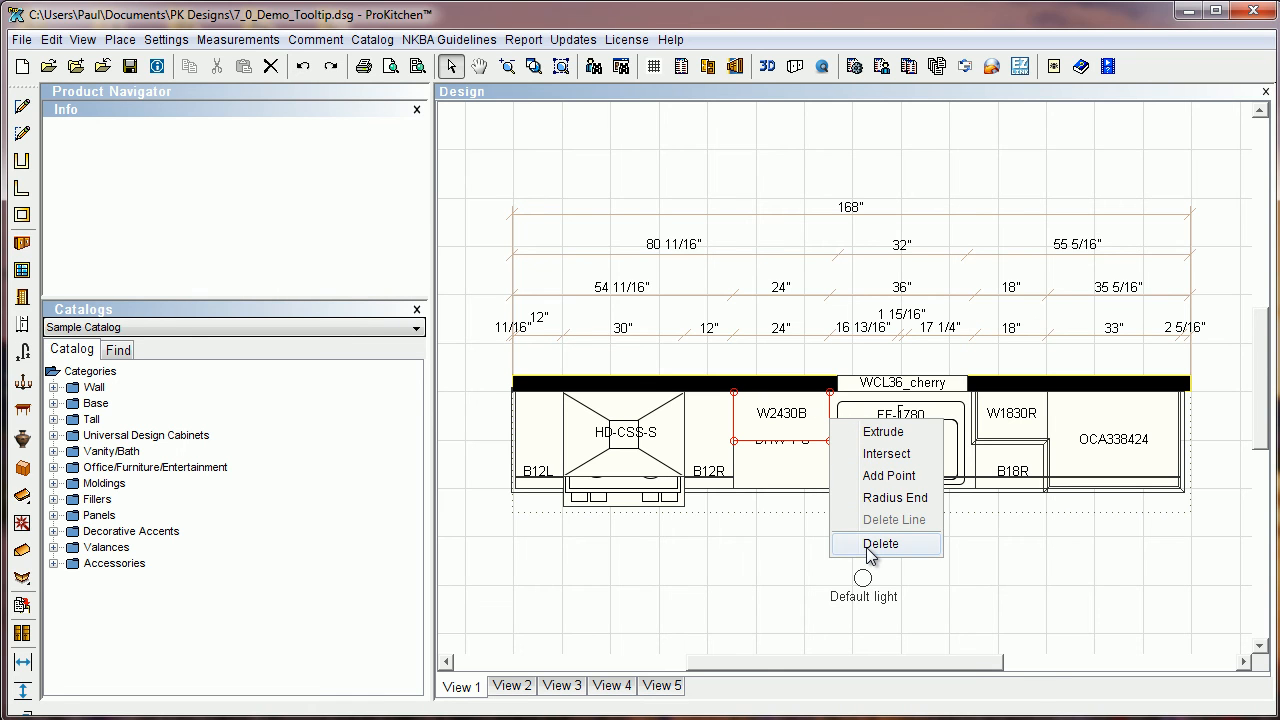
mouse_move(912, 532)
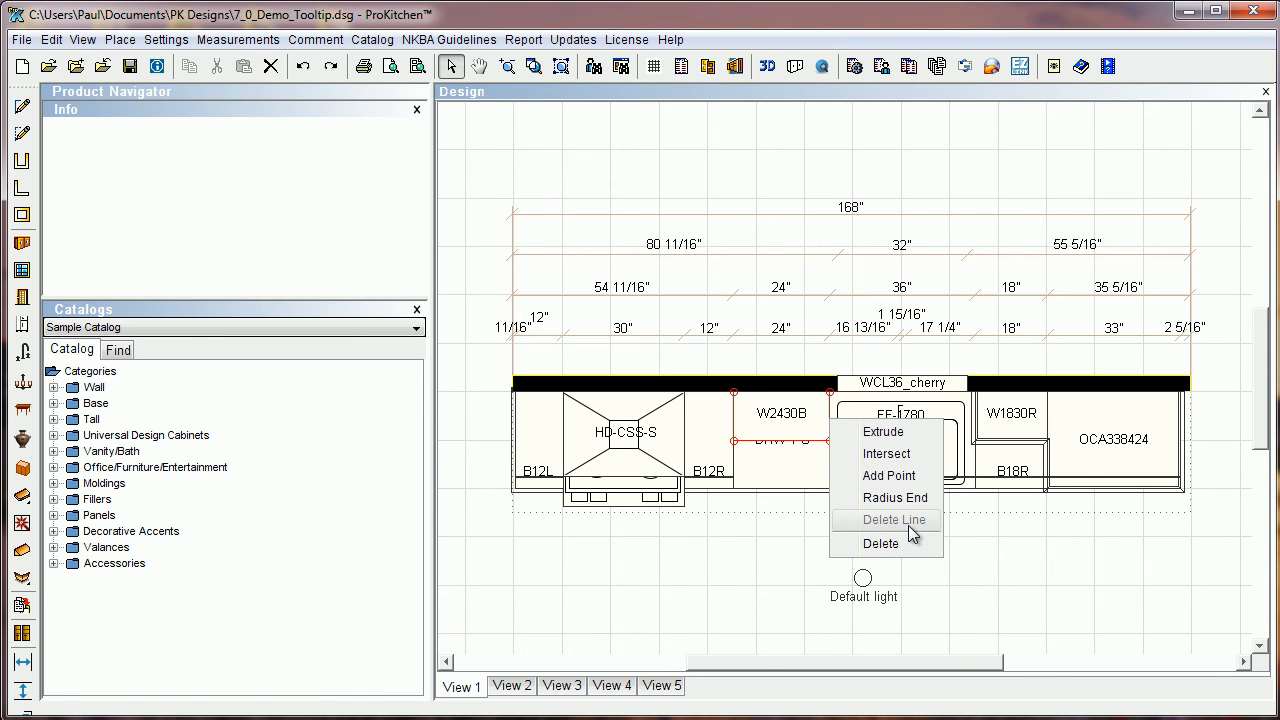
mouse_move(884, 544)
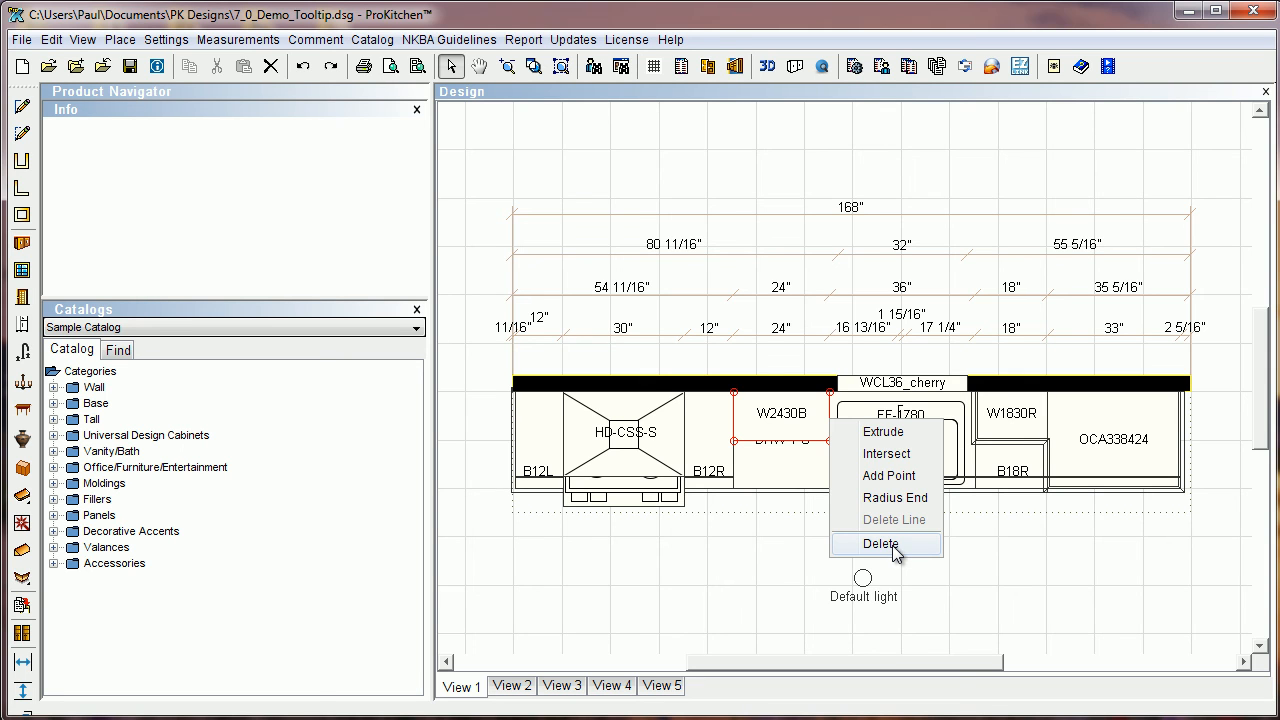
click(882, 544)
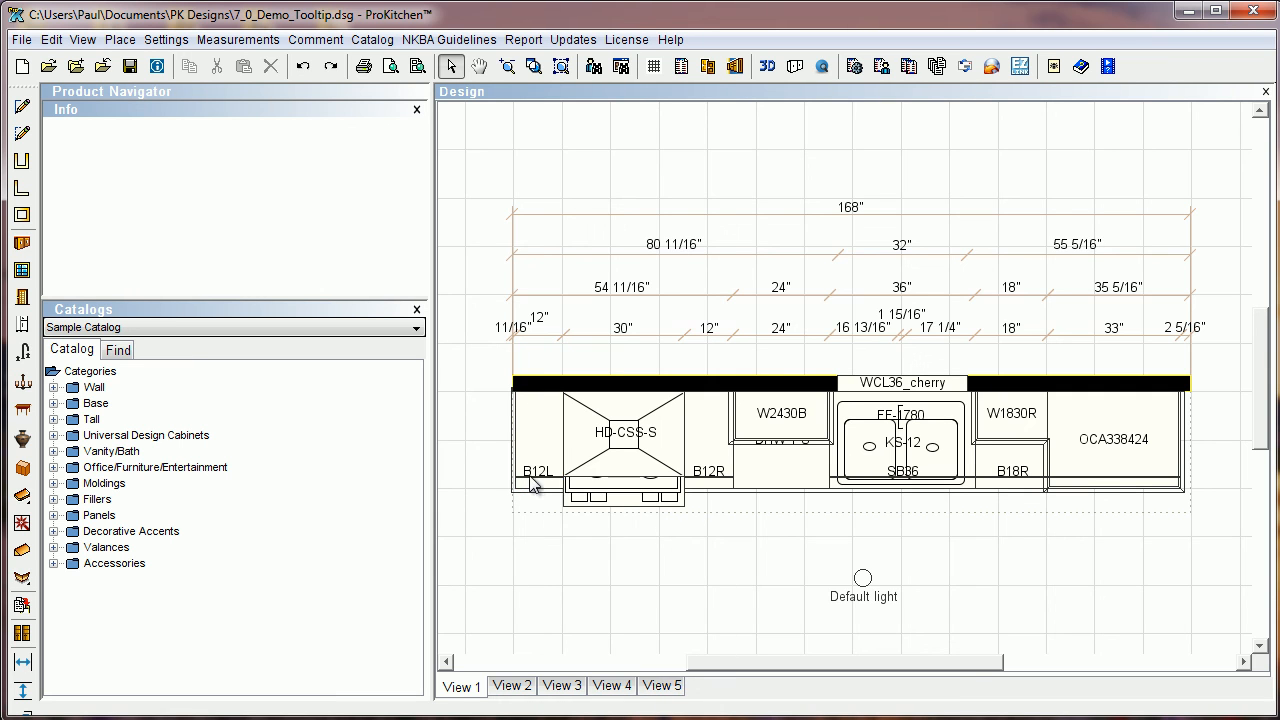
- Edit the TK96 toe-kick line under B12L and start placing a new vertex left of the cabinet
right_click(524, 480)
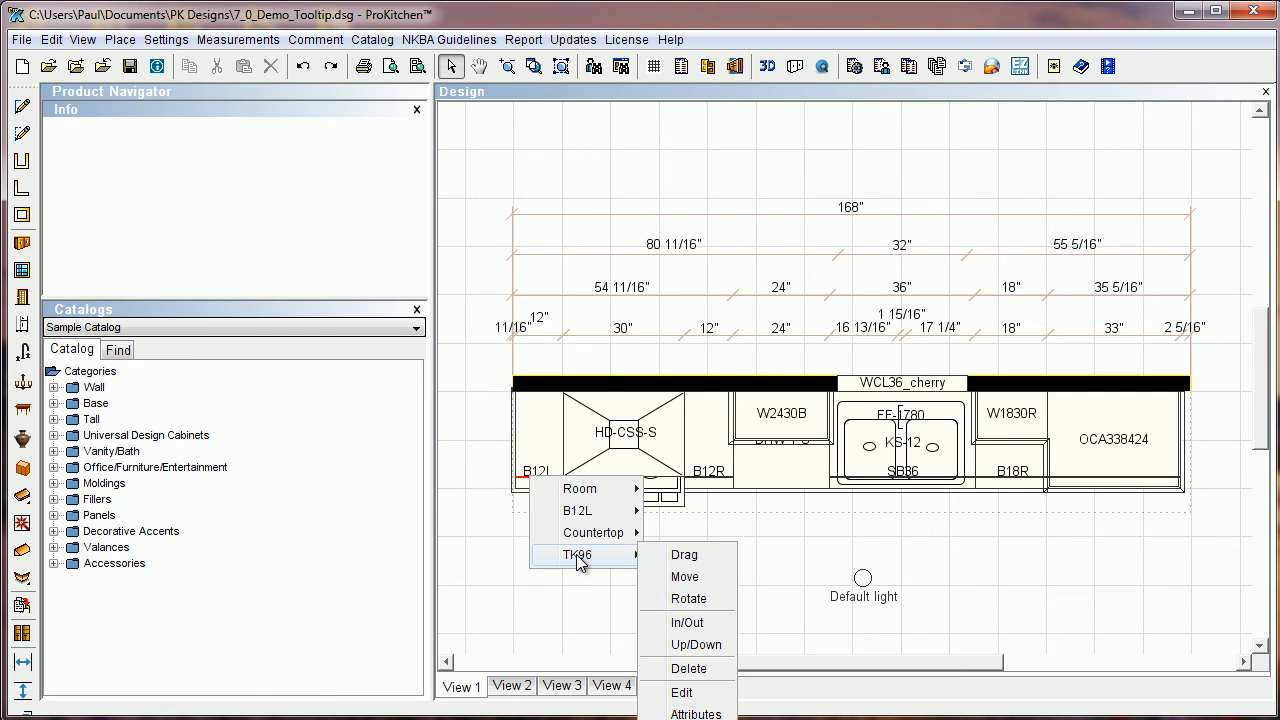
mouse_move(684, 692)
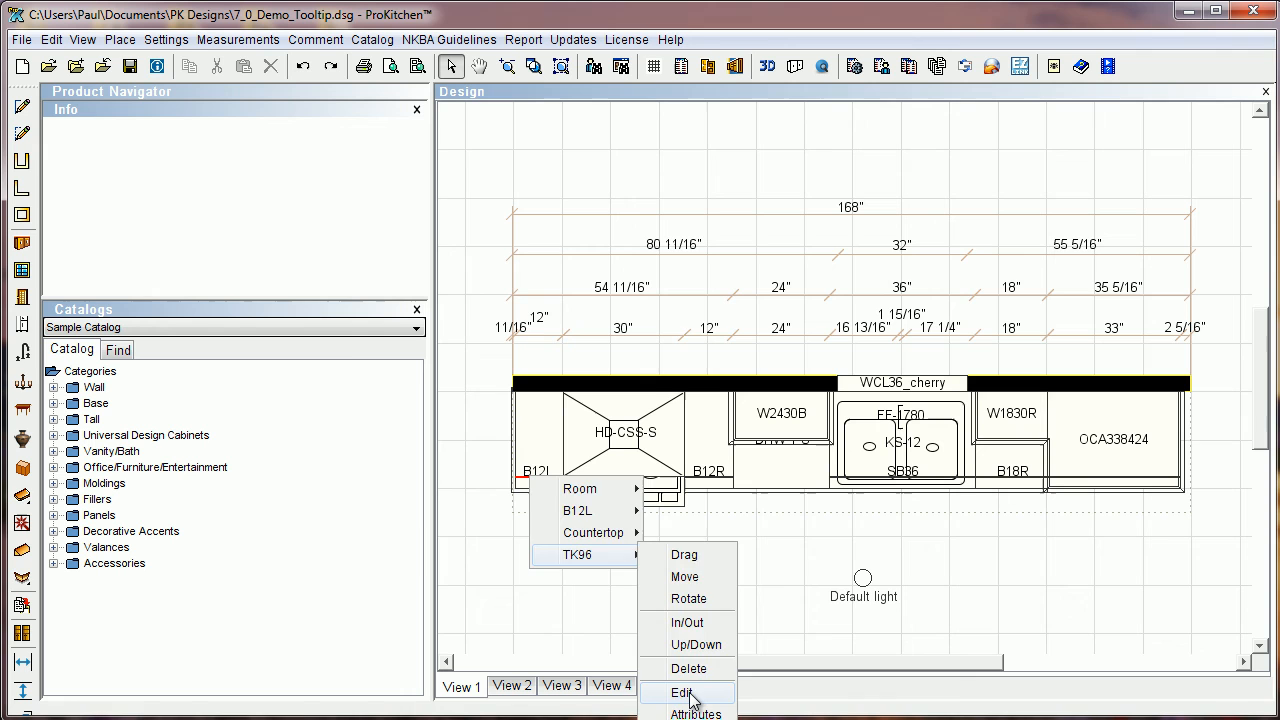
click(676, 692)
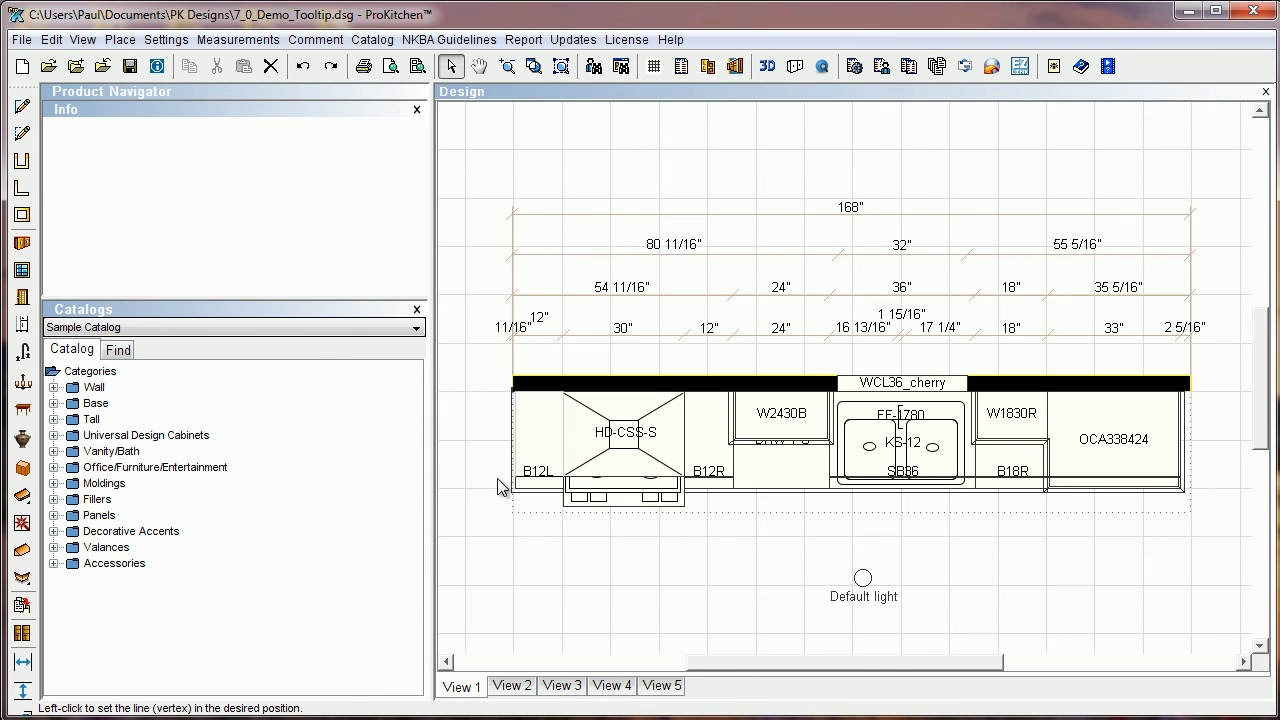
click(452, 488)
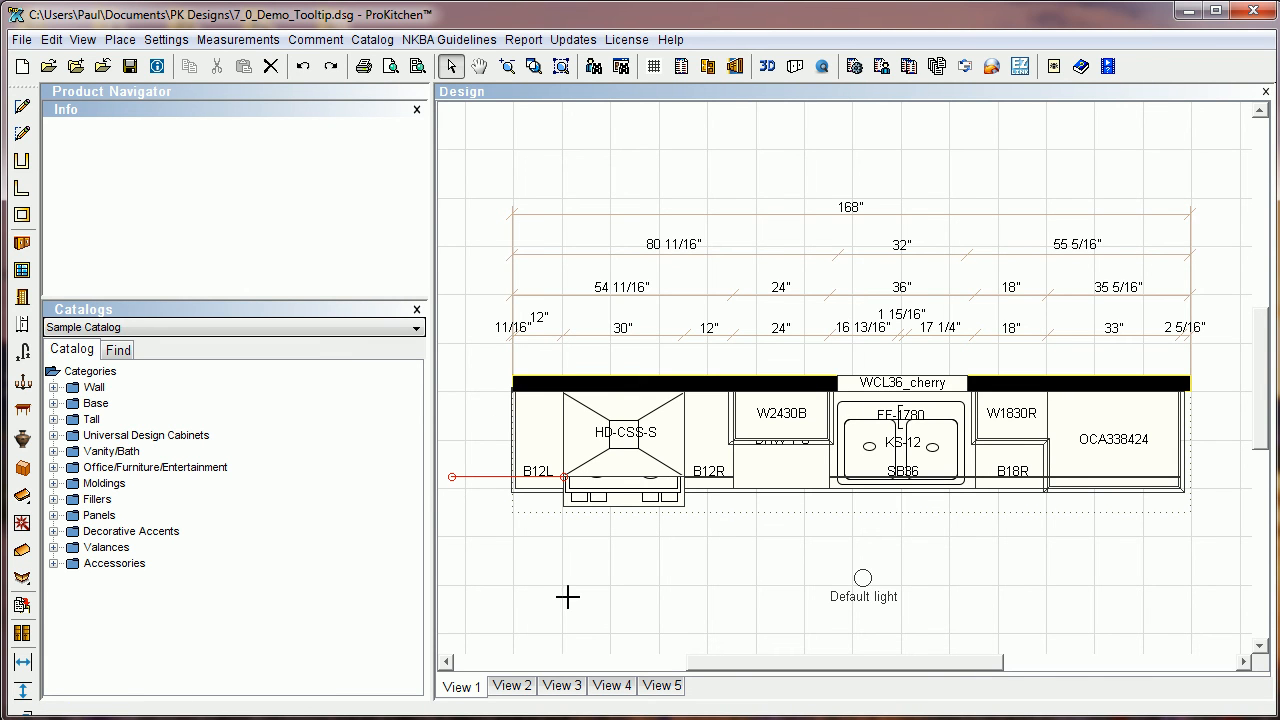
mouse_move(490, 412)
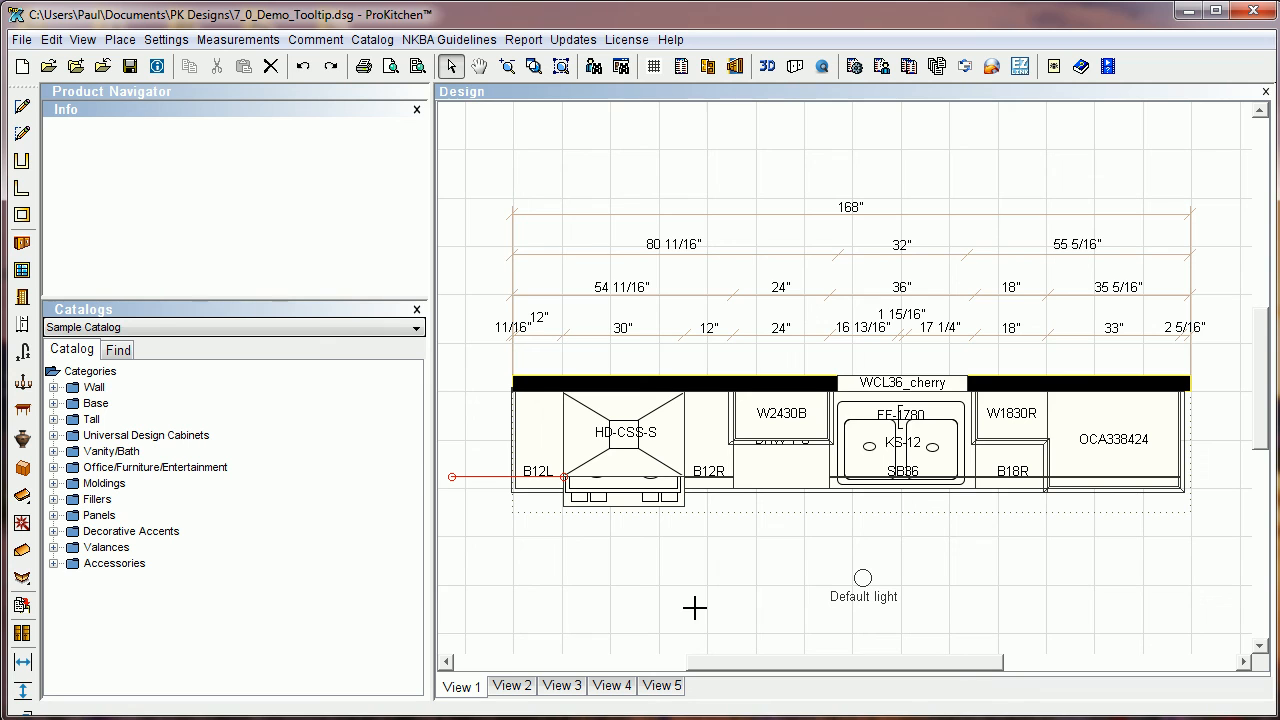
mouse_move(696, 606)
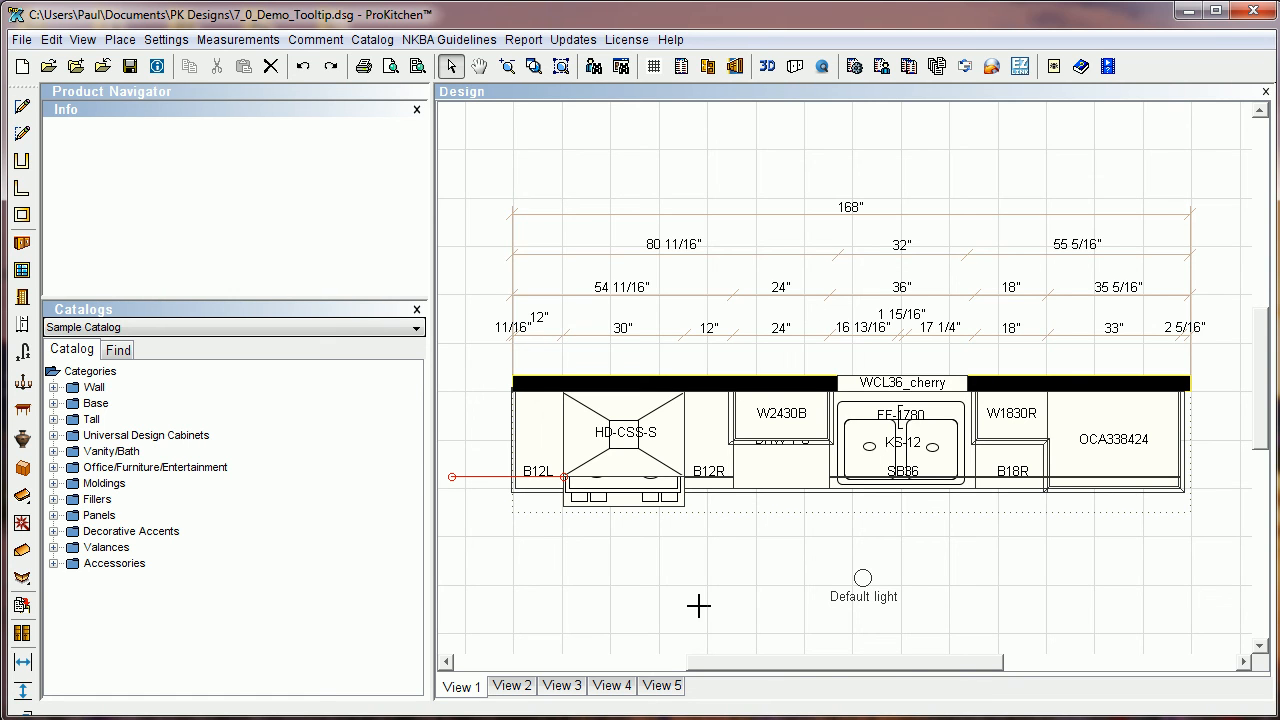
mouse_move(464, 160)
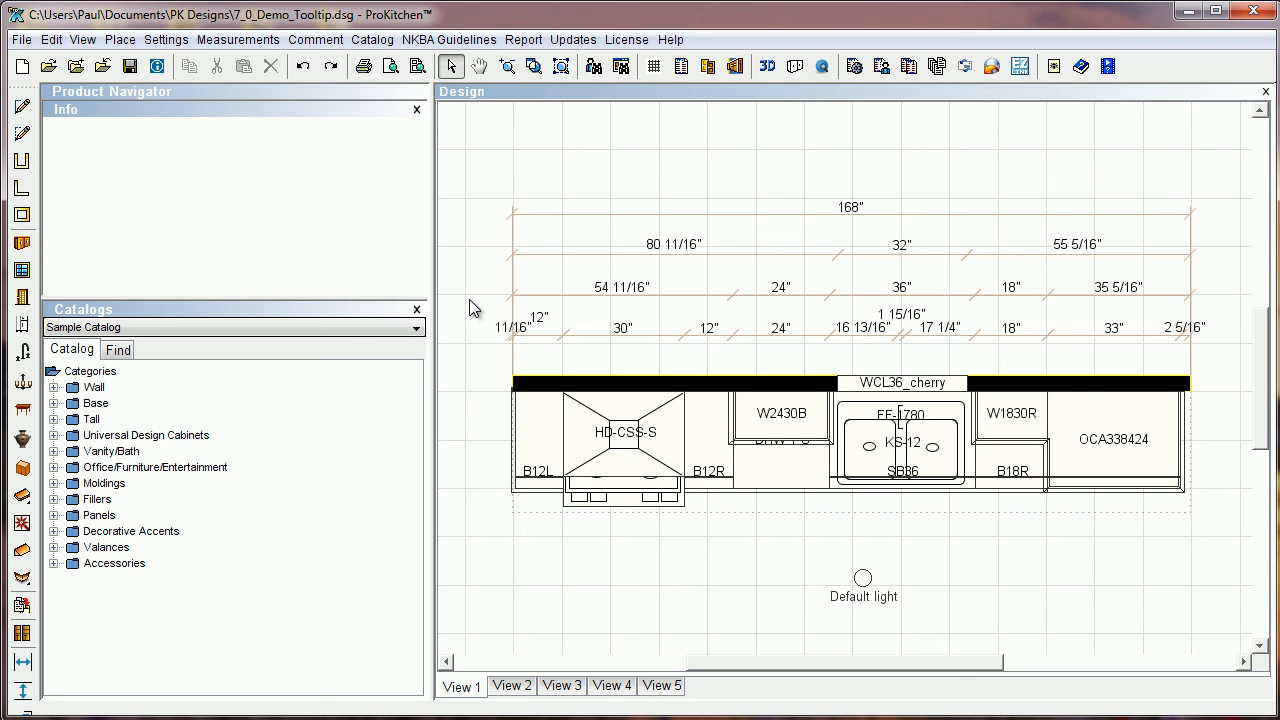
mouse_move(248, 460)
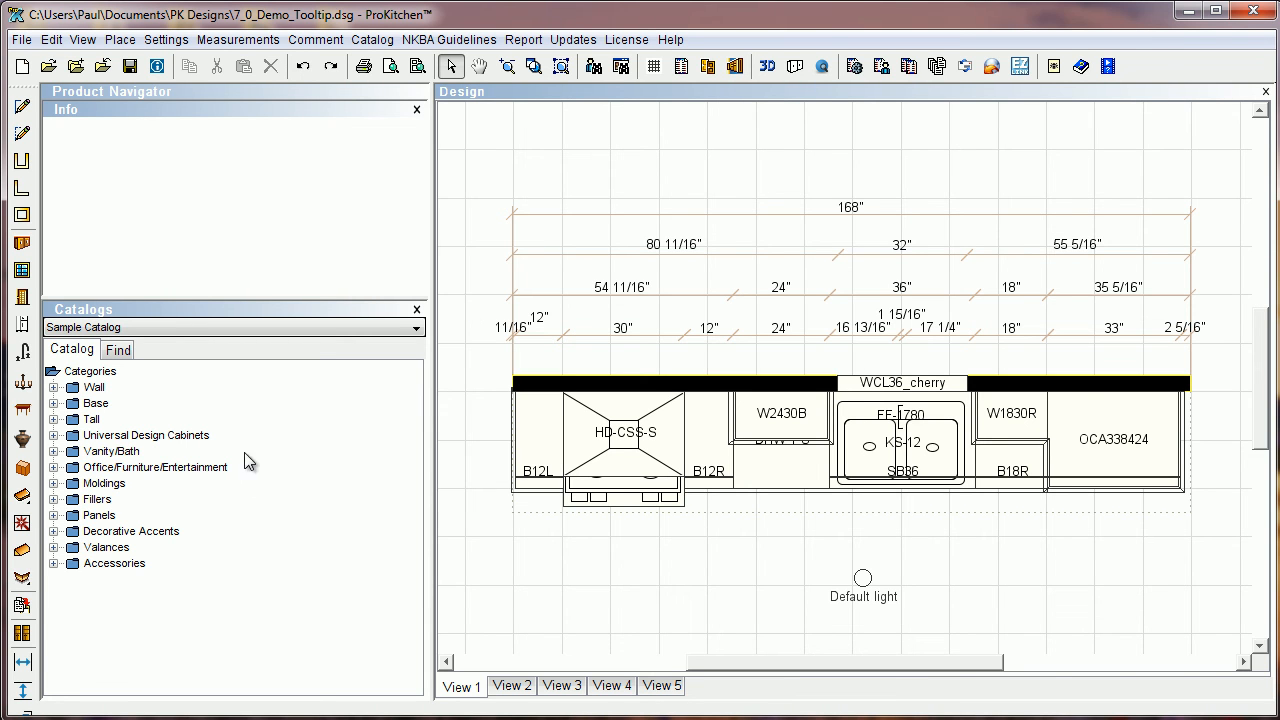